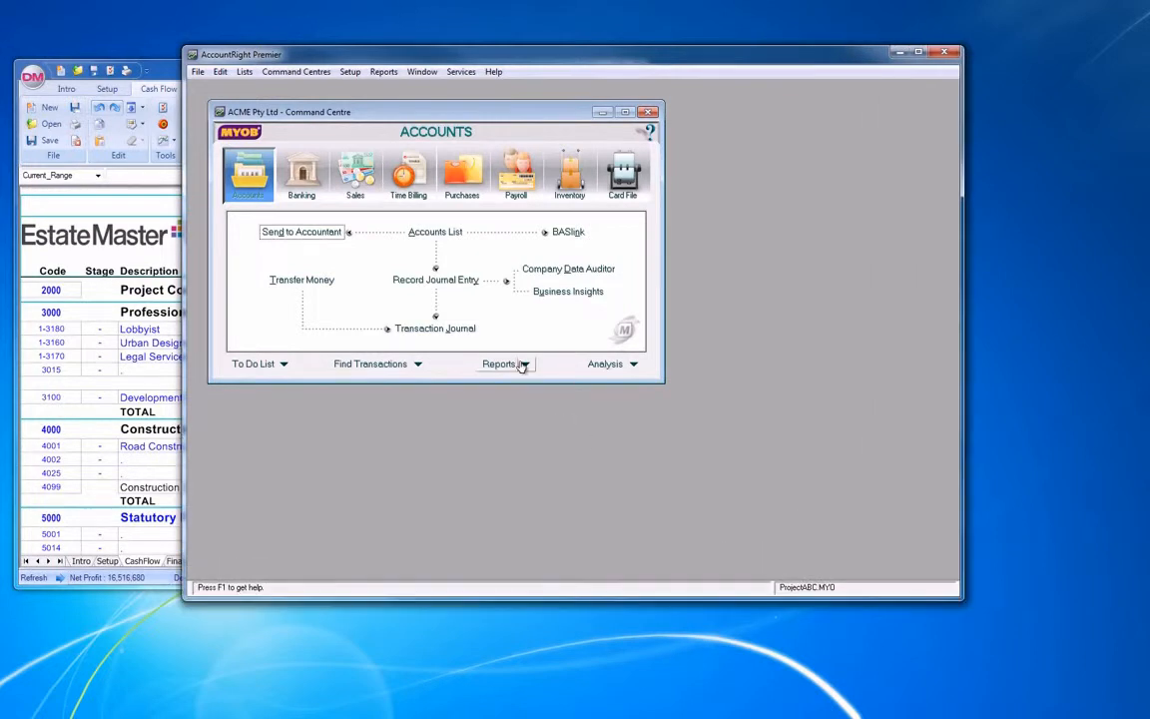
# Display the General Ledger Detail report for all accounts, 1/06/2013–22/08/2013
pyautogui.click(499, 364)
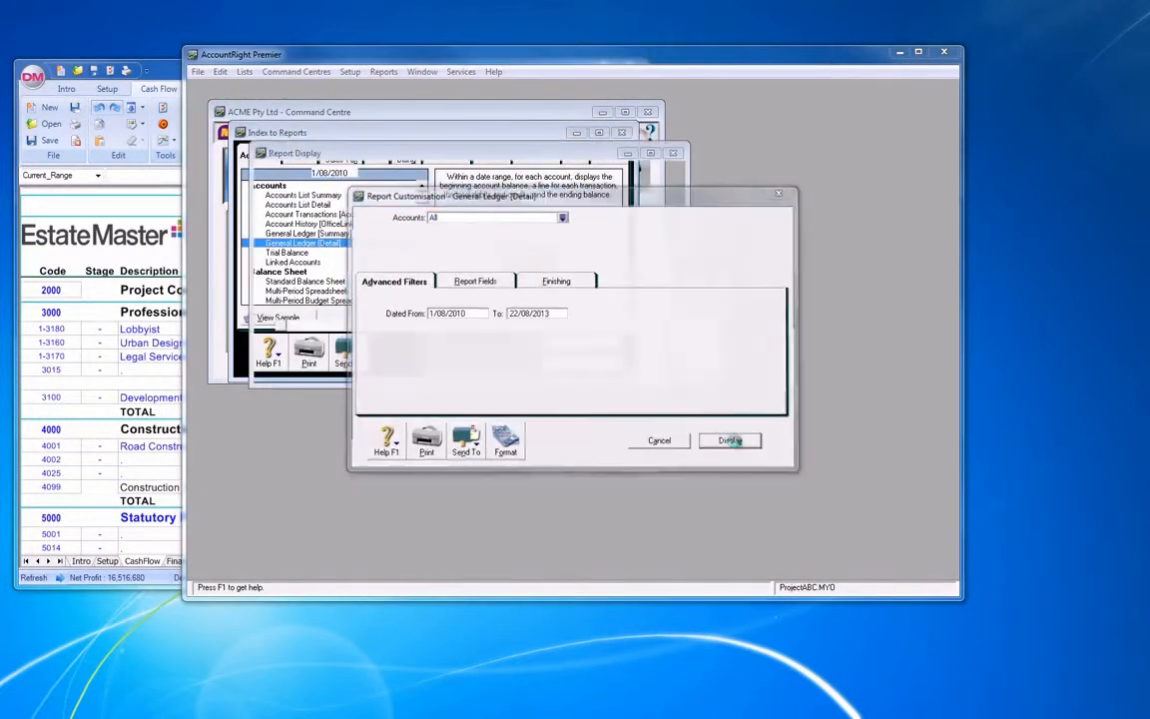
pyautogui.click(729, 441)
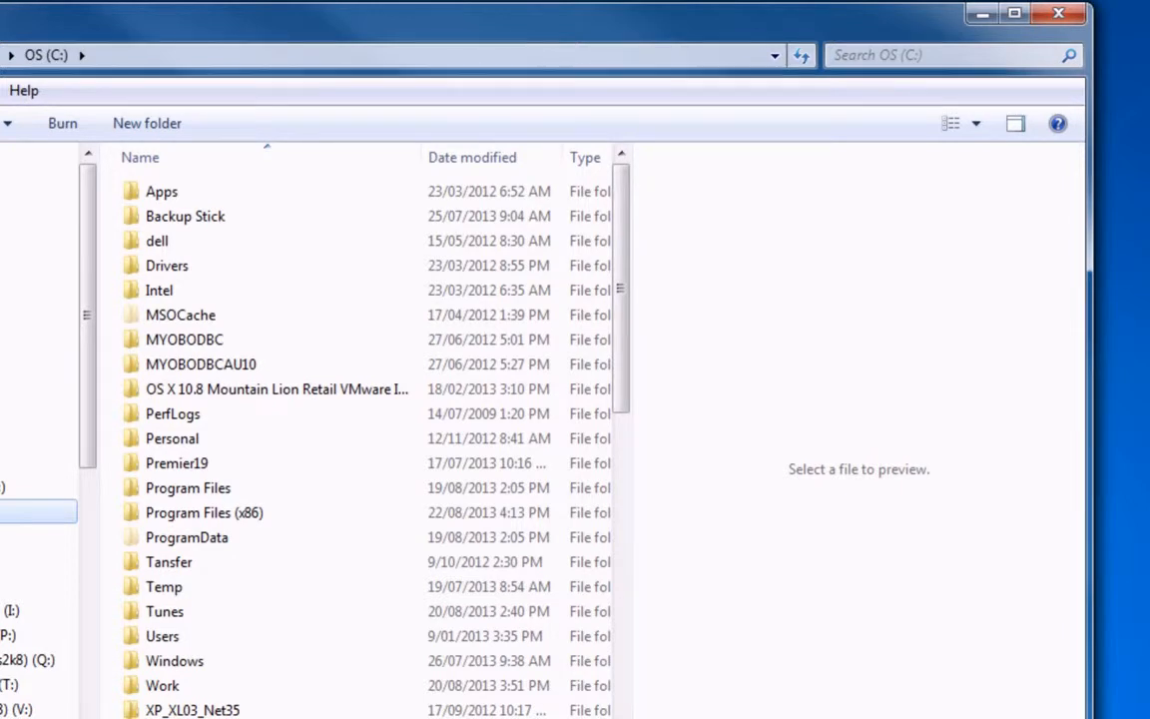
pyautogui.moveTo(180, 463)
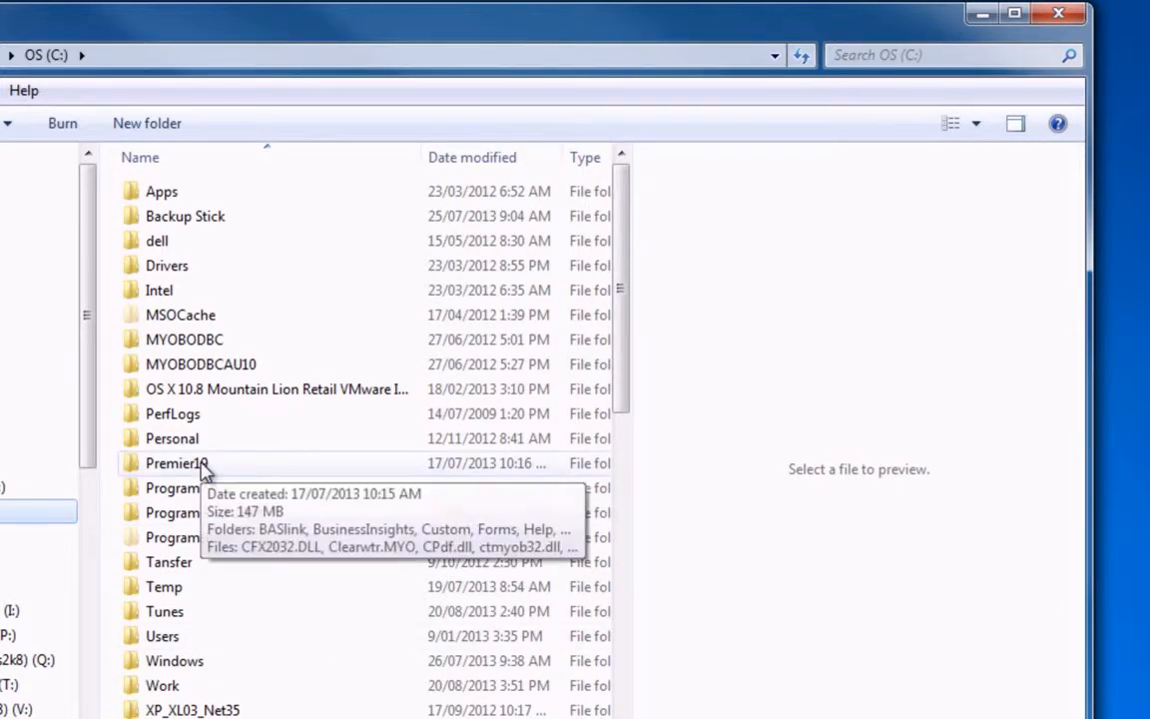
# Browse to C:\Premier19\ODBCDirect10 and locate the MYOB ODBC Direct v10 installer
pyautogui.doubleClick(176, 463)
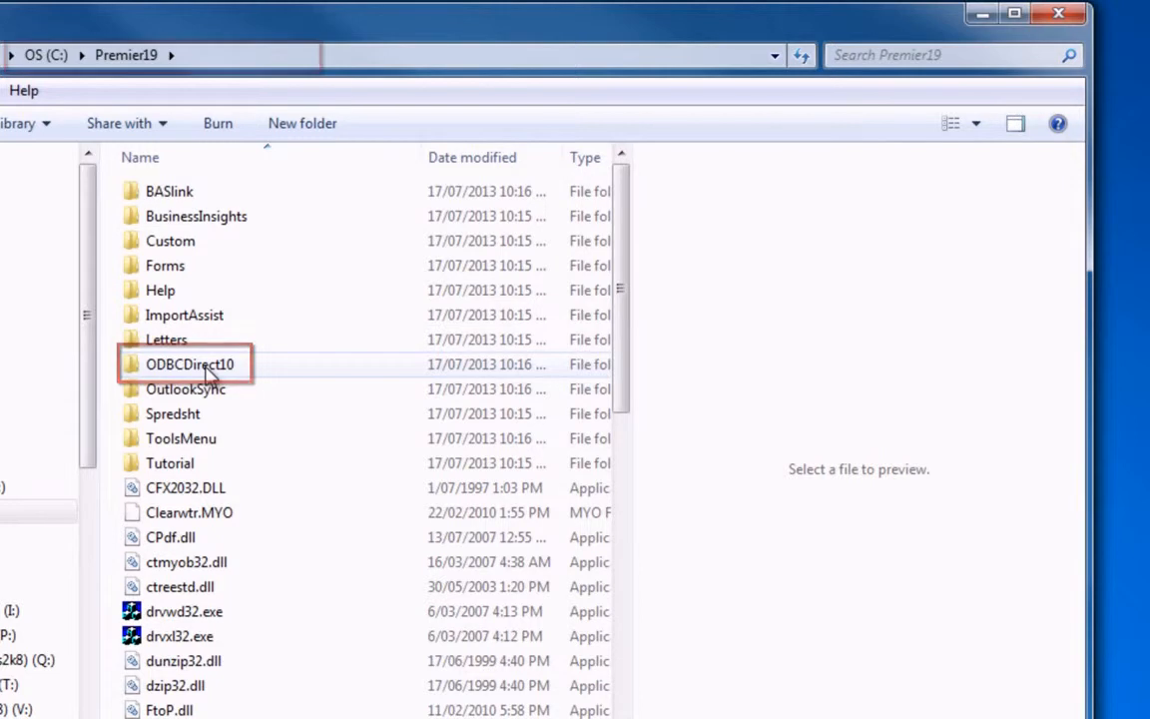
pyautogui.doubleClick(190, 364)
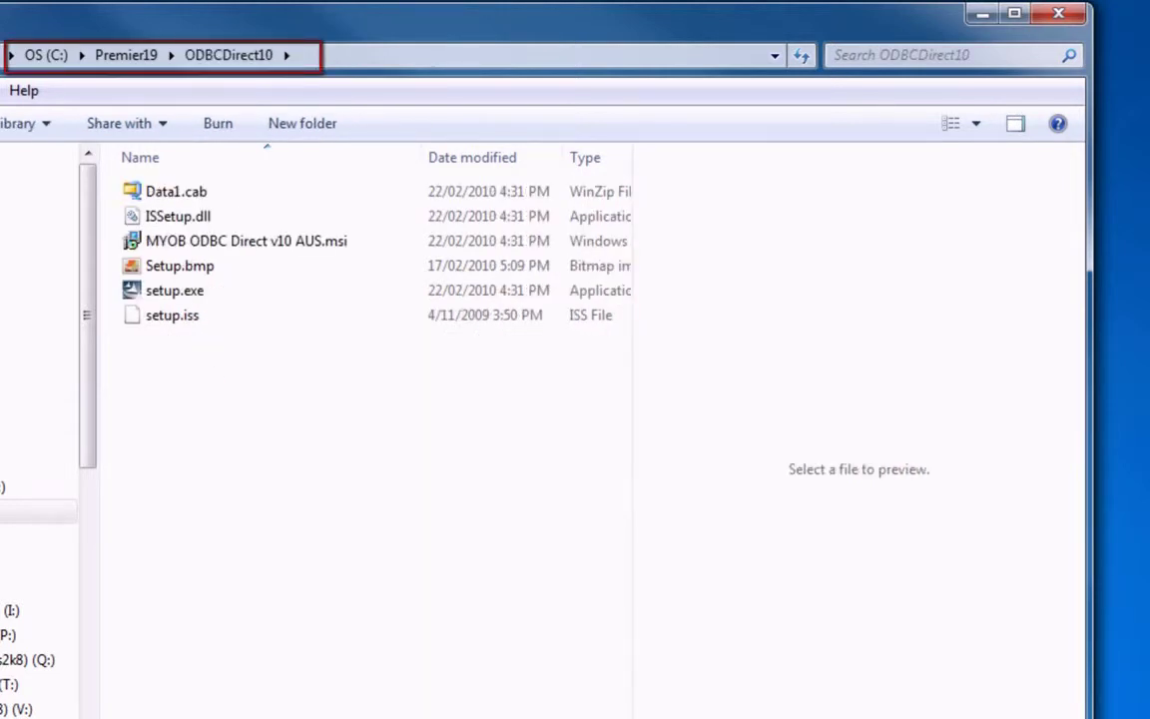
pyautogui.click(174, 290)
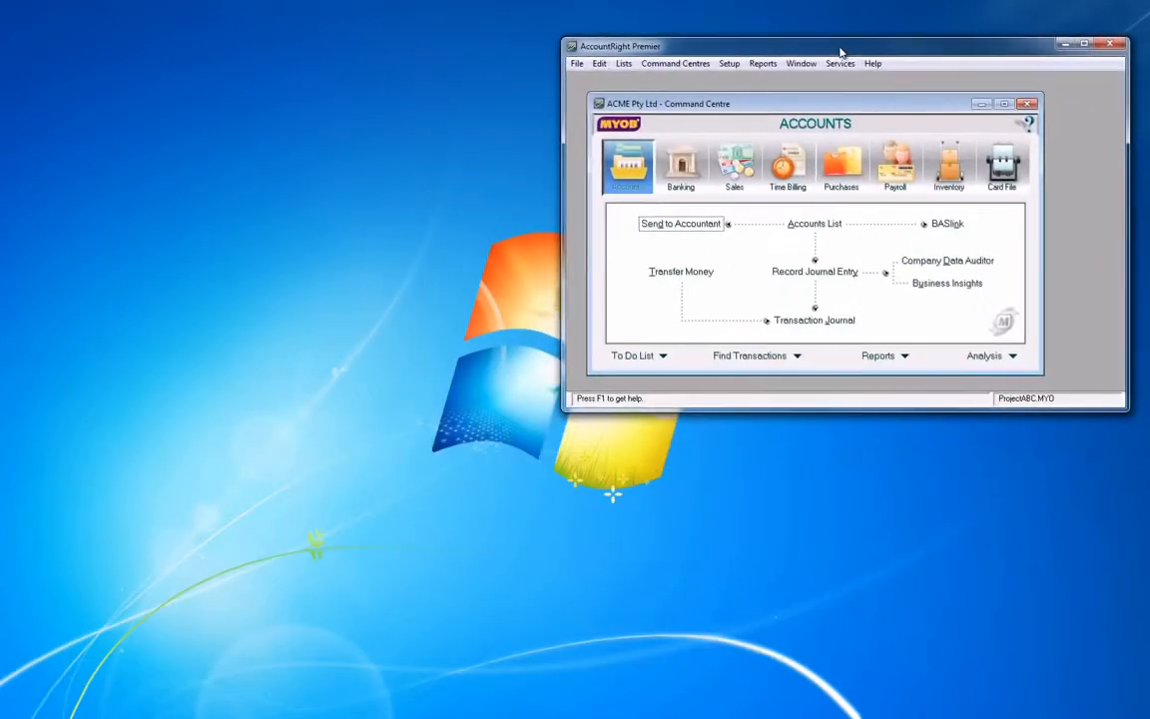
# View the licence serial number and company file code under Setup > Company Information
pyautogui.click(729, 62)
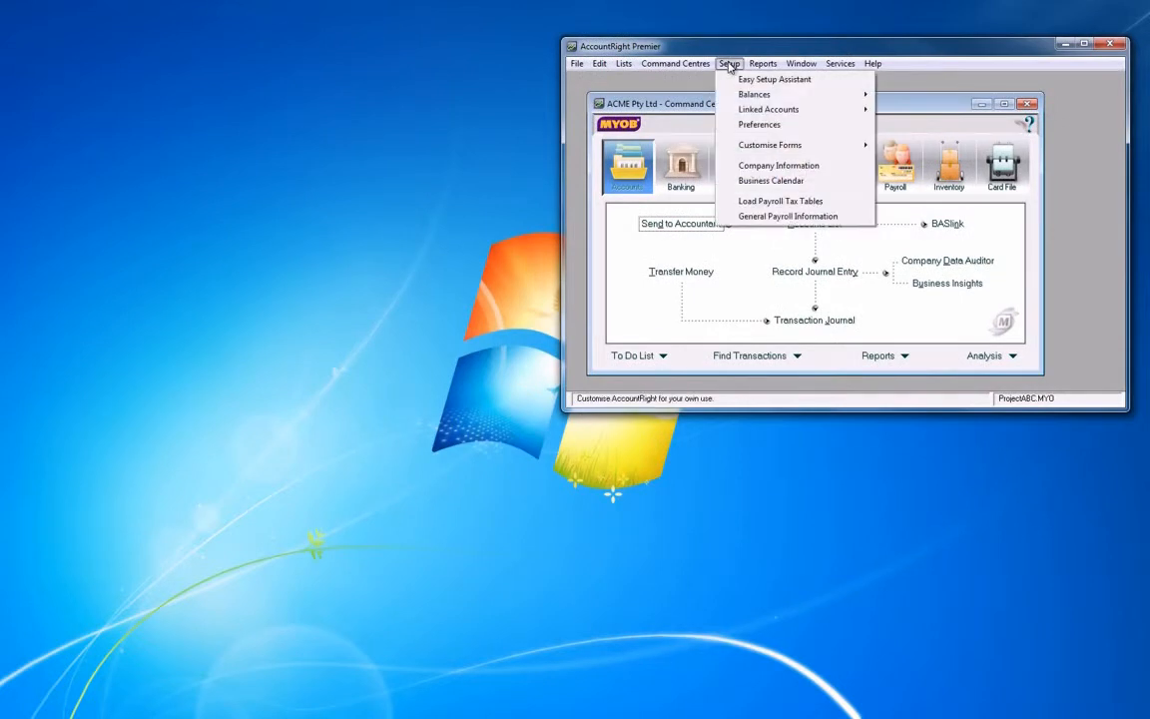
pyautogui.click(779, 164)
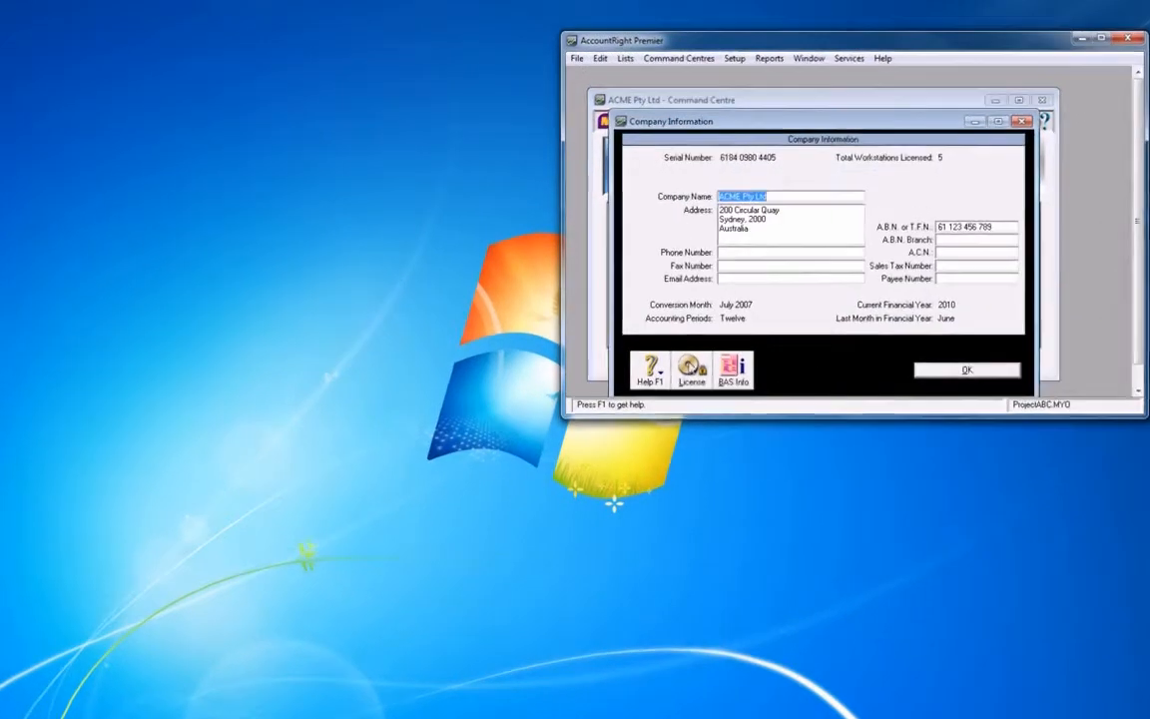
pyautogui.click(691, 368)
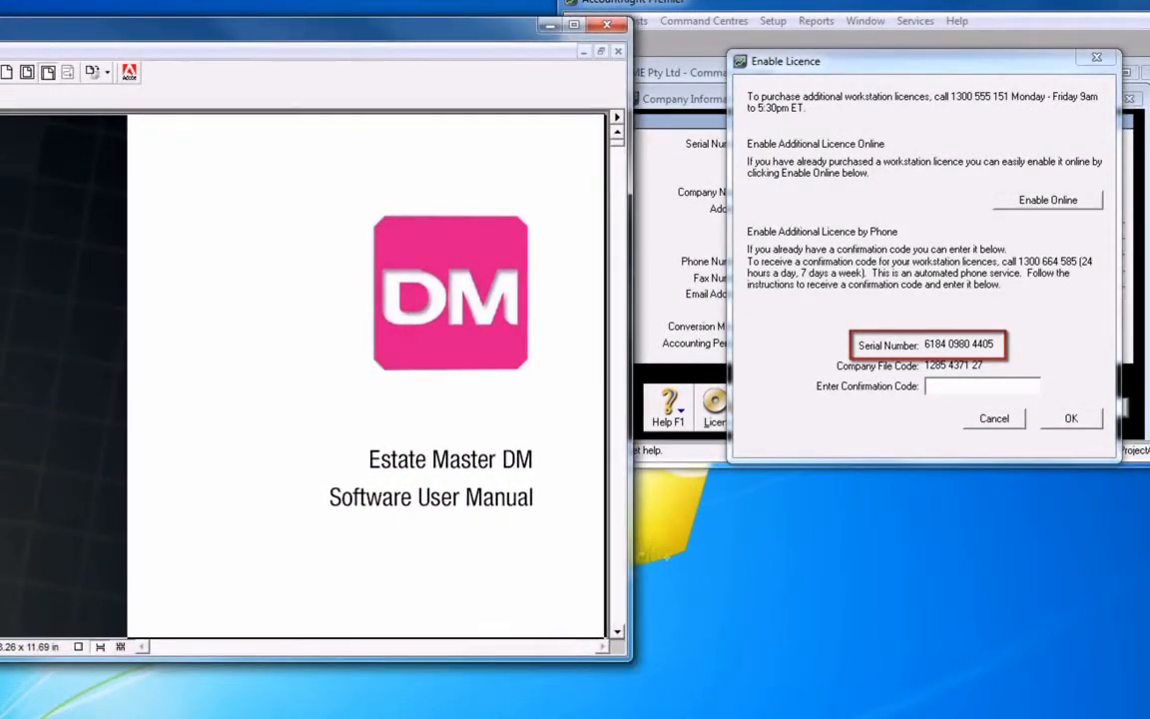
# Scroll through the Estate Master ODBC instructions to check the serial number against them
pyautogui.scroll(-3)
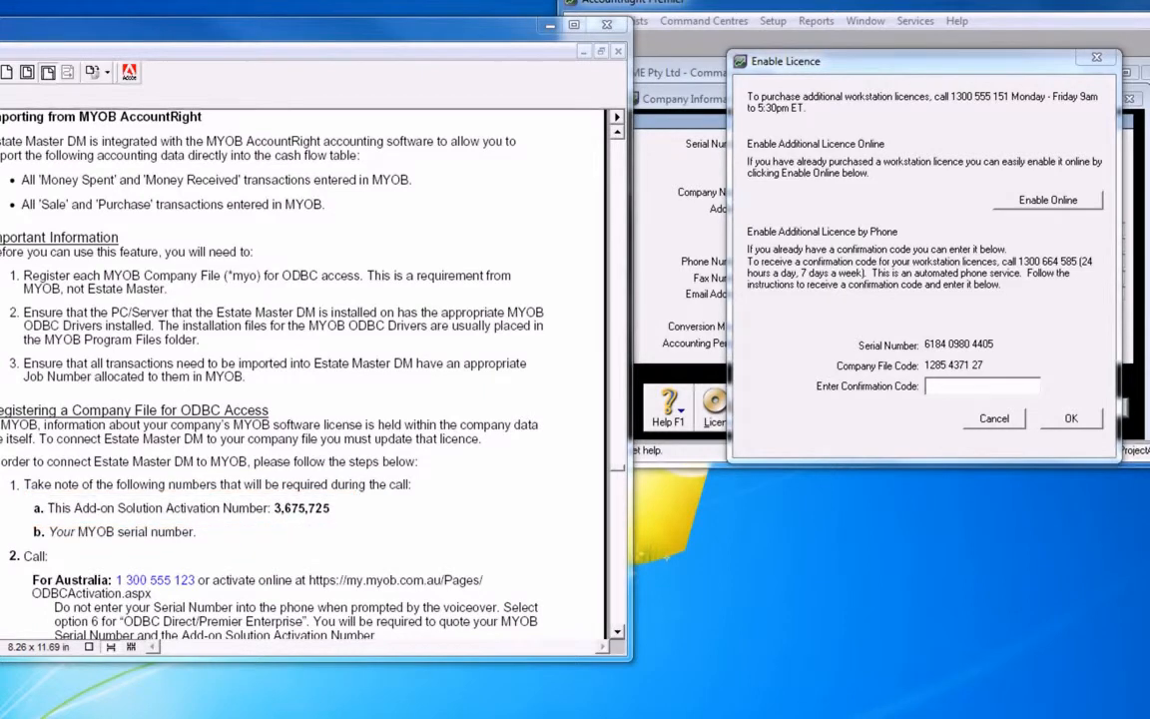
pyautogui.scroll(-3)
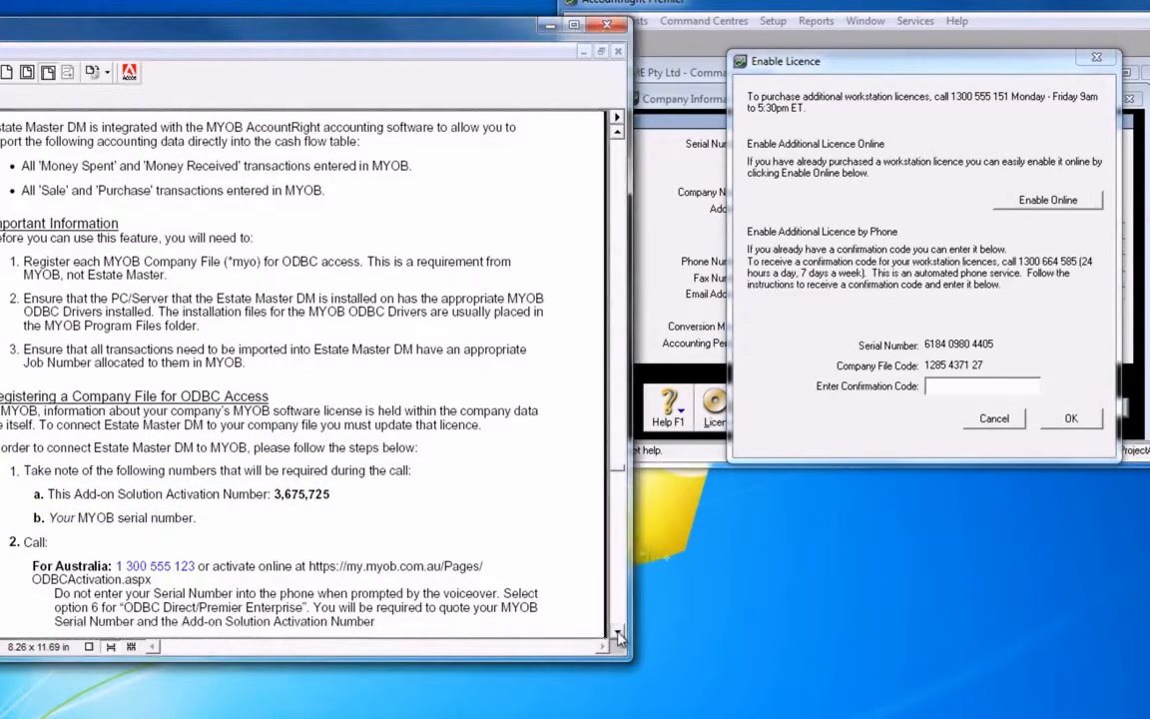
pyautogui.scroll(-3)
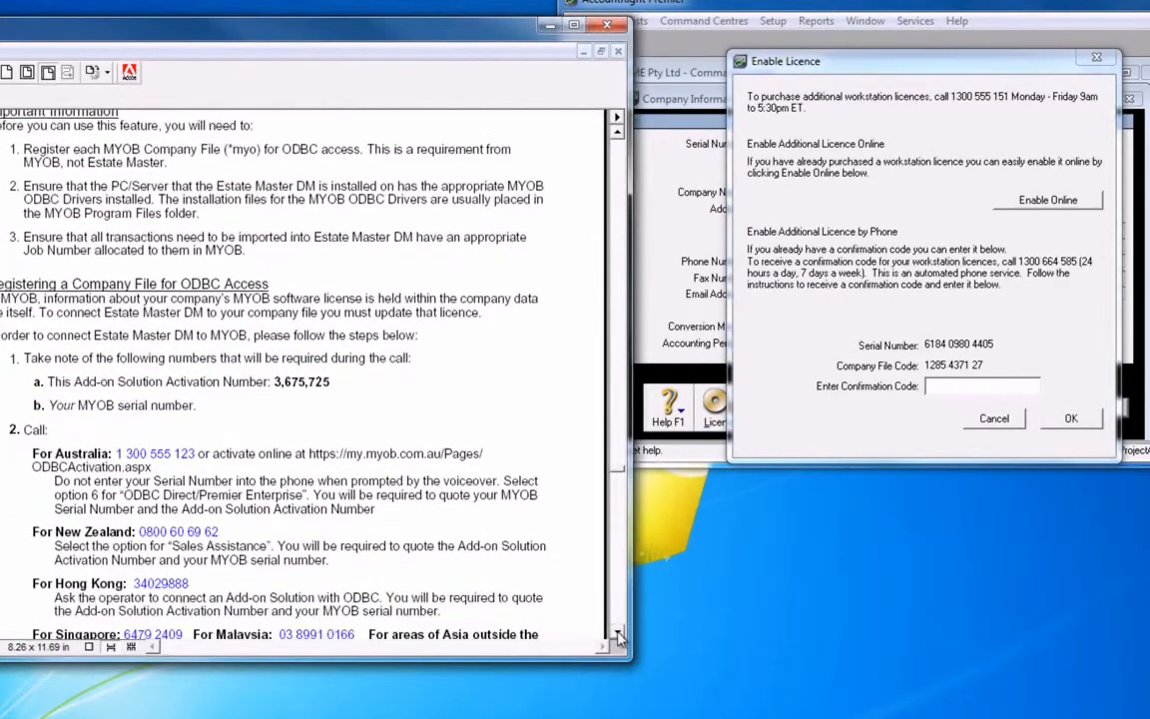
pyautogui.scroll(-3)
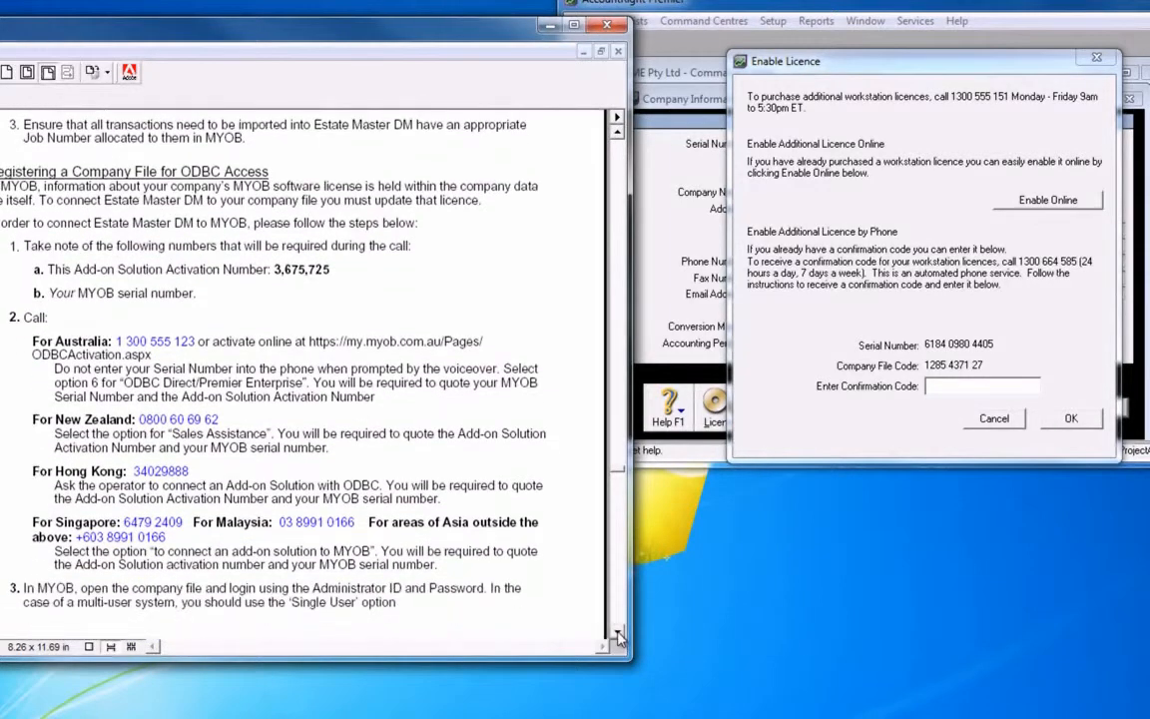
pyautogui.scroll(-3)
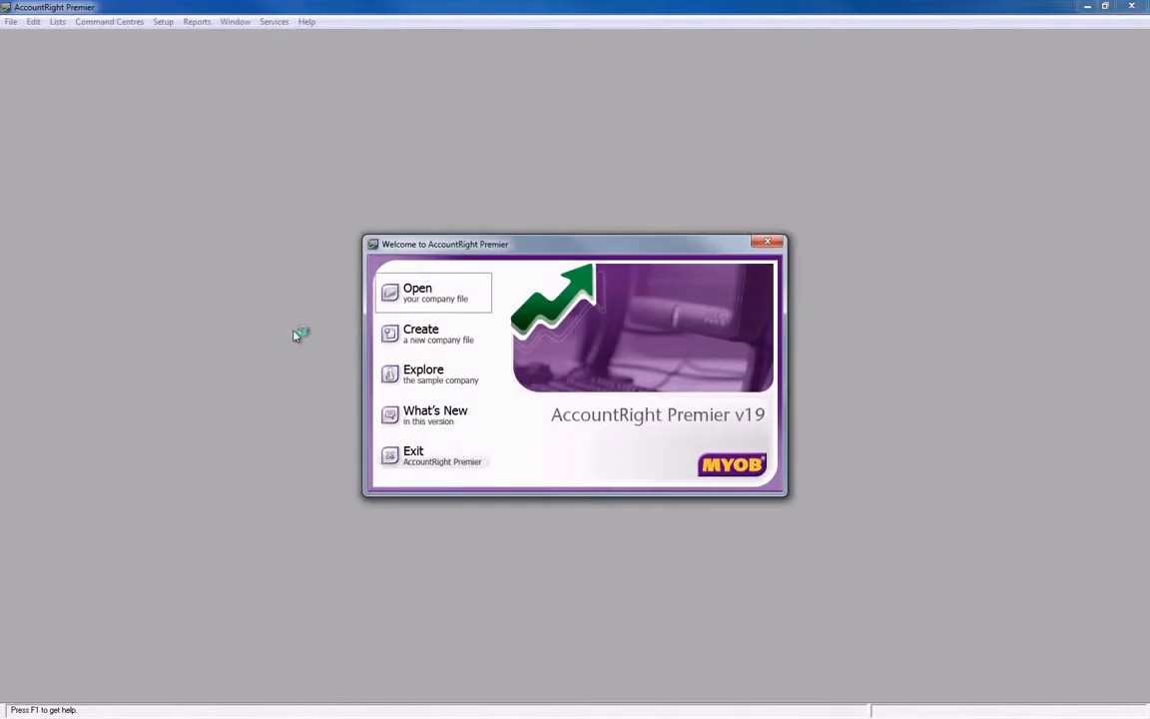
# Reopen ProjectABC.MYO as Administrator with single-user access
pyautogui.click(417, 292)
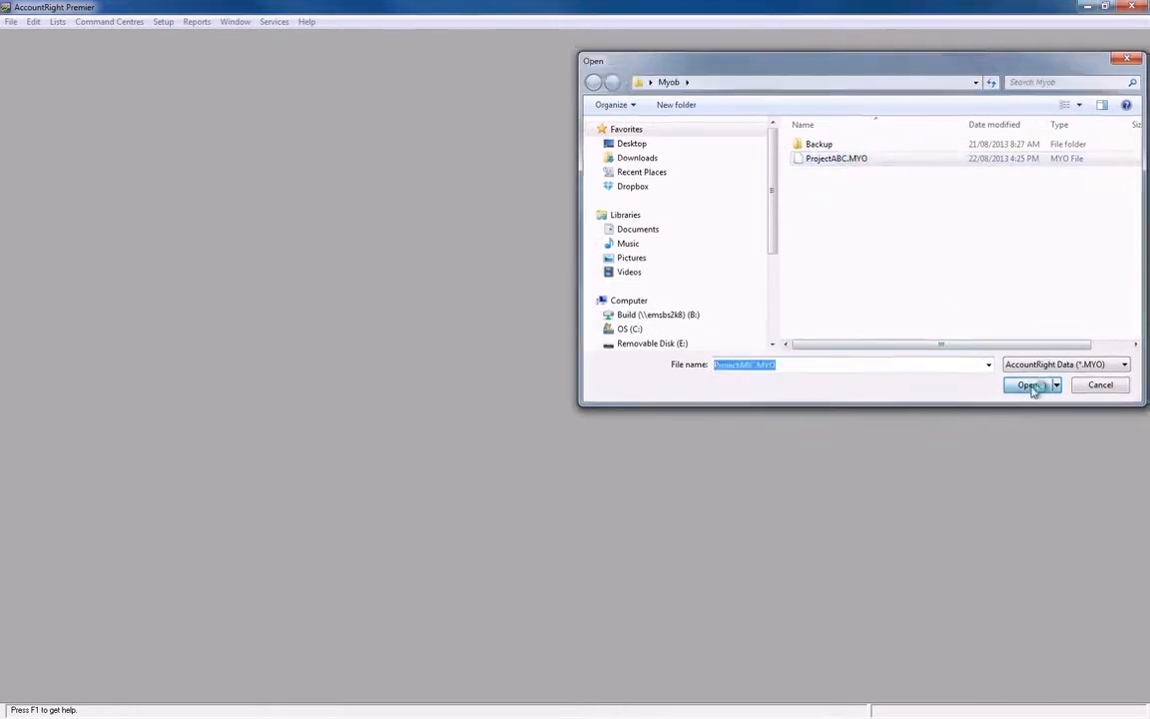
pyautogui.click(1029, 386)
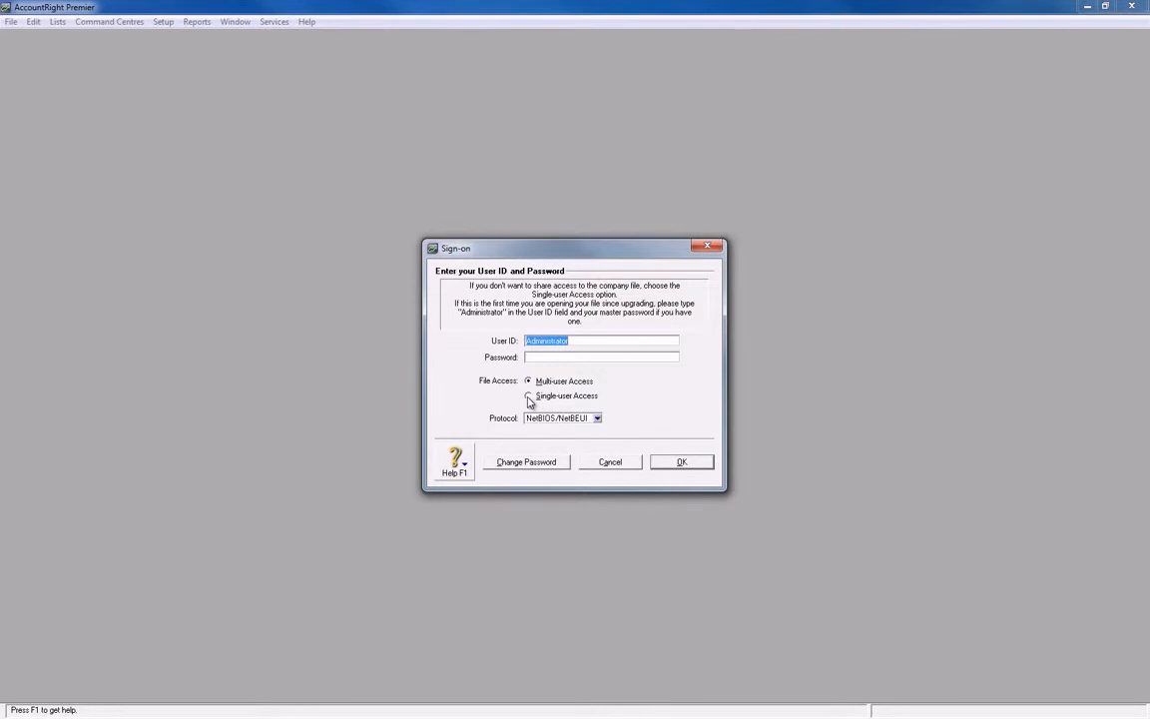
pyautogui.click(529, 395)
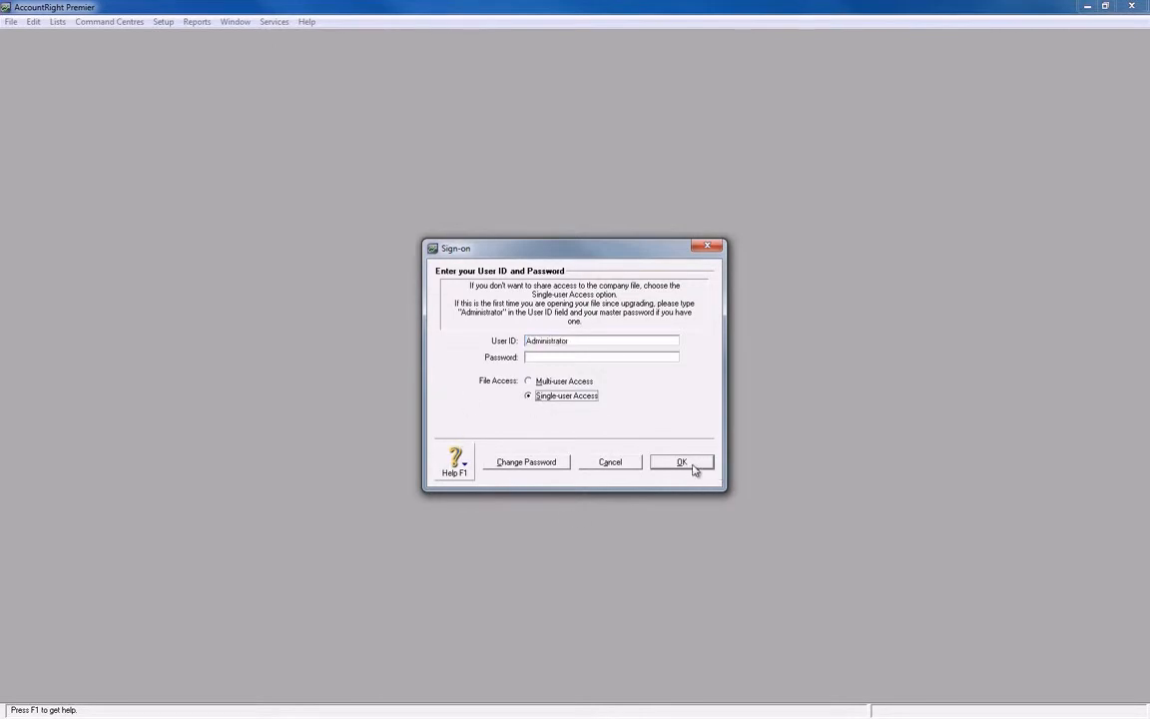
pyautogui.click(679, 462)
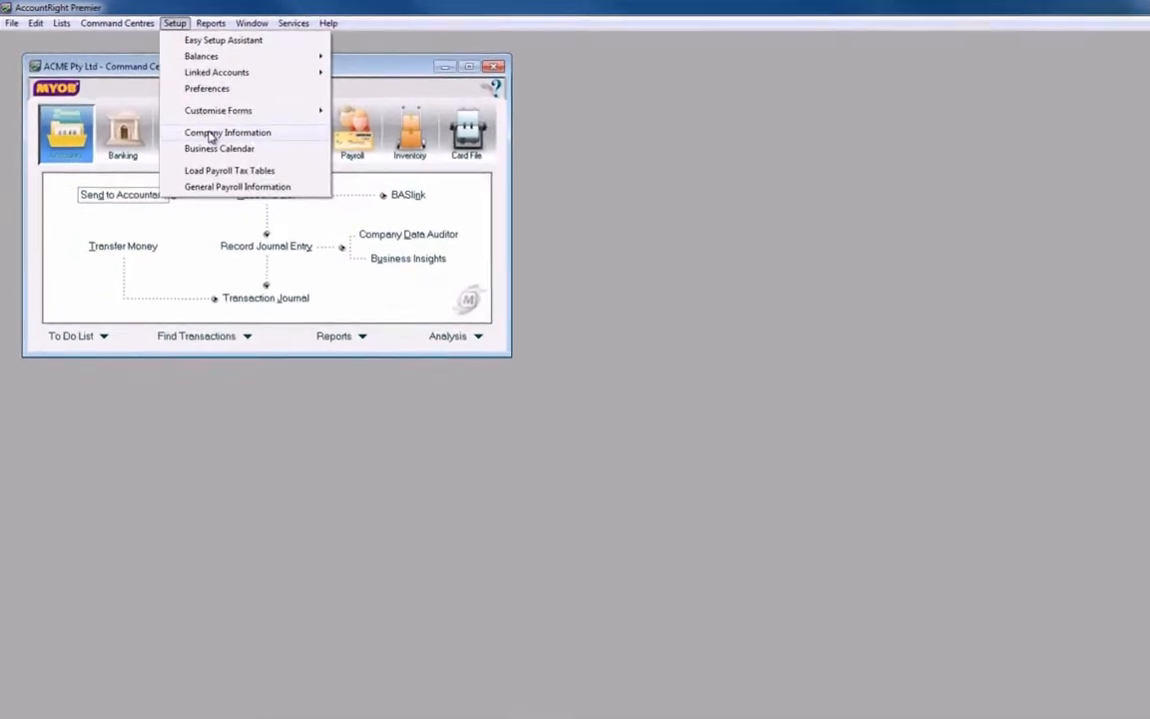
# Show the Enable Licence window with ACME's serial number and company file code
pyautogui.click(227, 132)
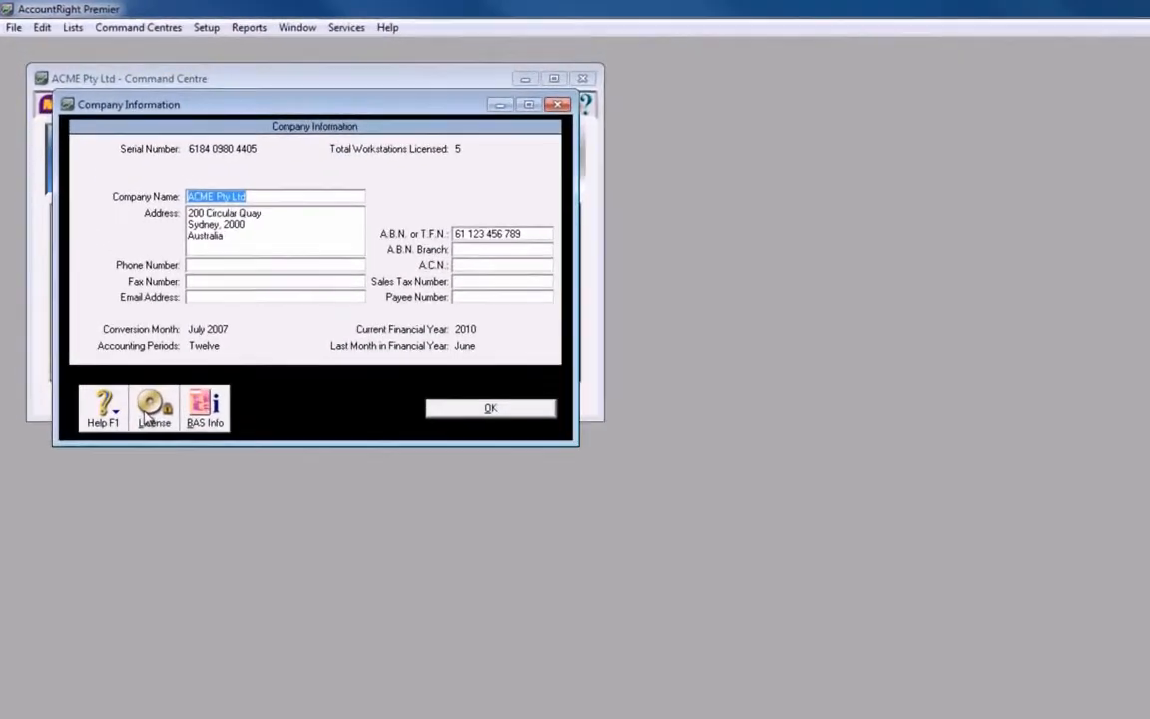
pyautogui.click(156, 410)
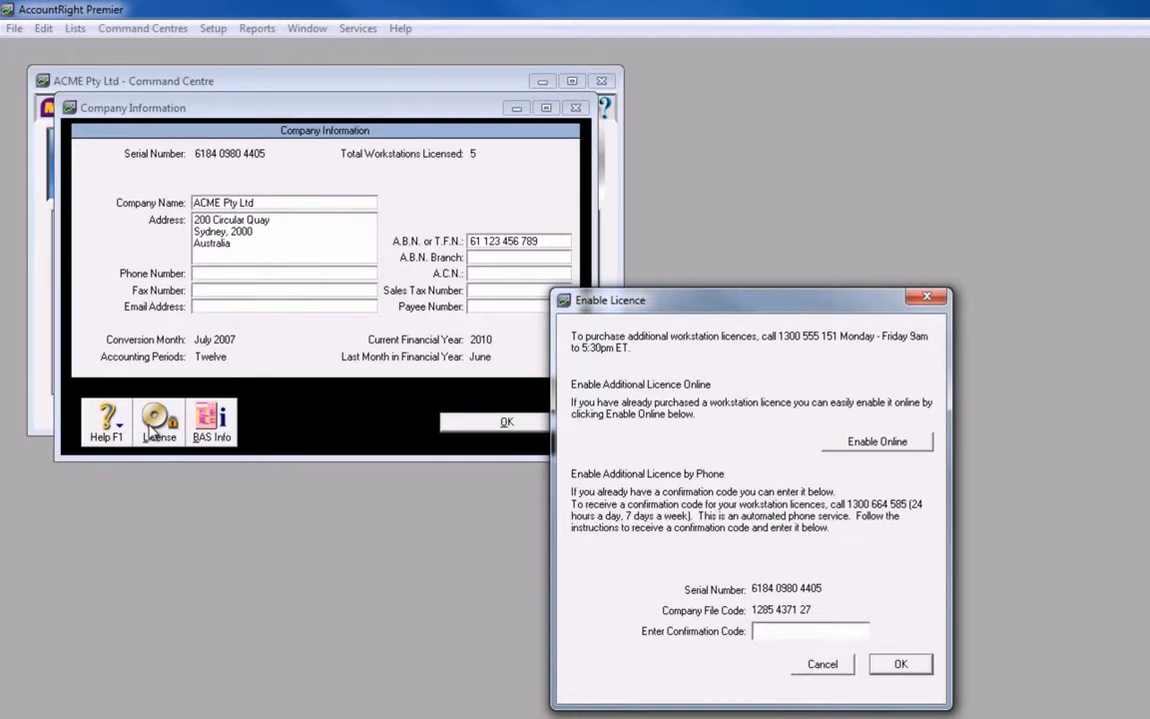
pyautogui.moveTo(159, 421)
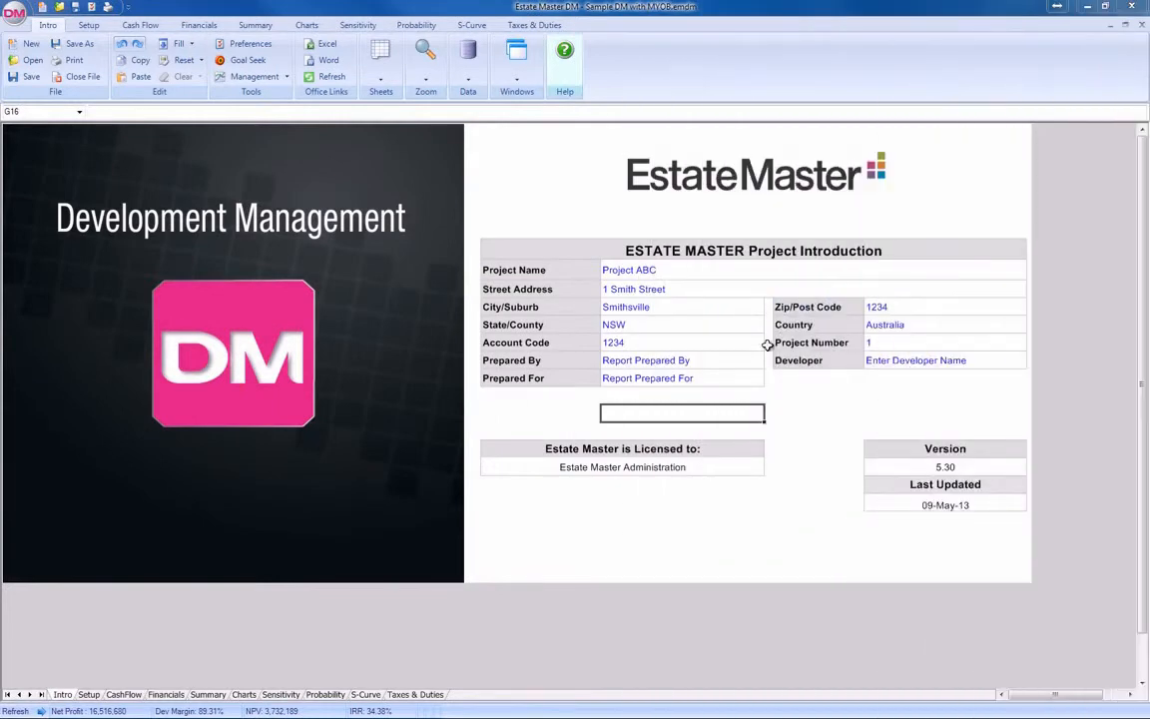
pyautogui.moveTo(76, 371)
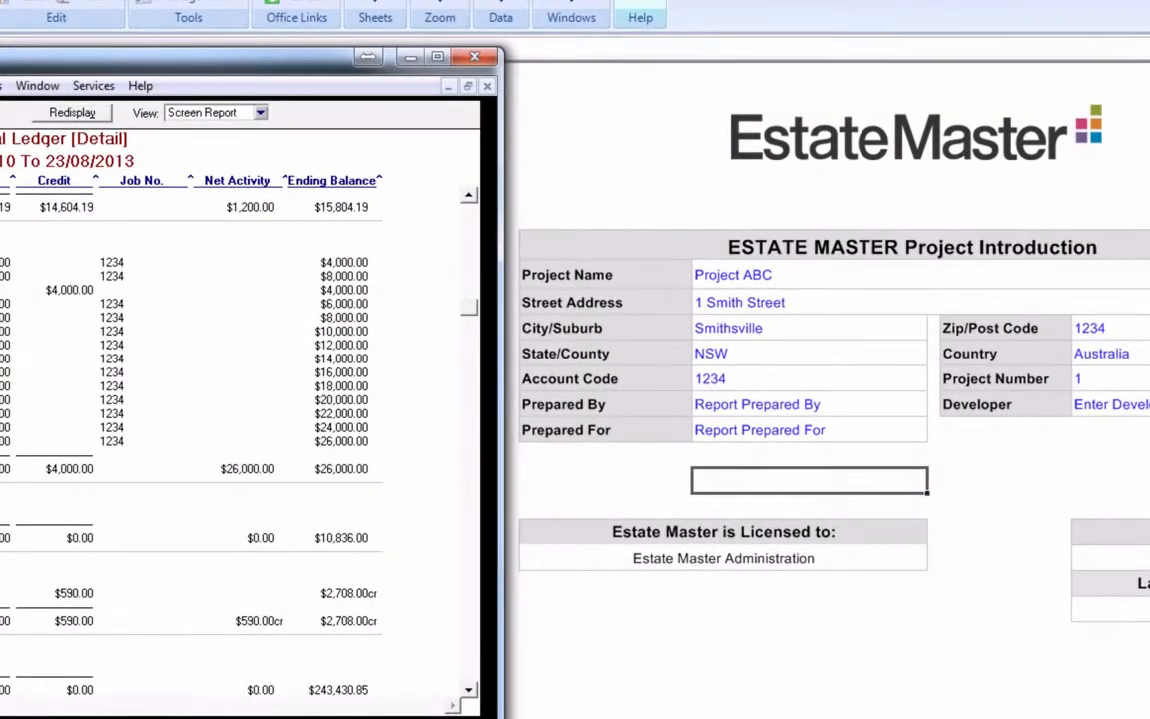
pyautogui.moveTo(222, 72)
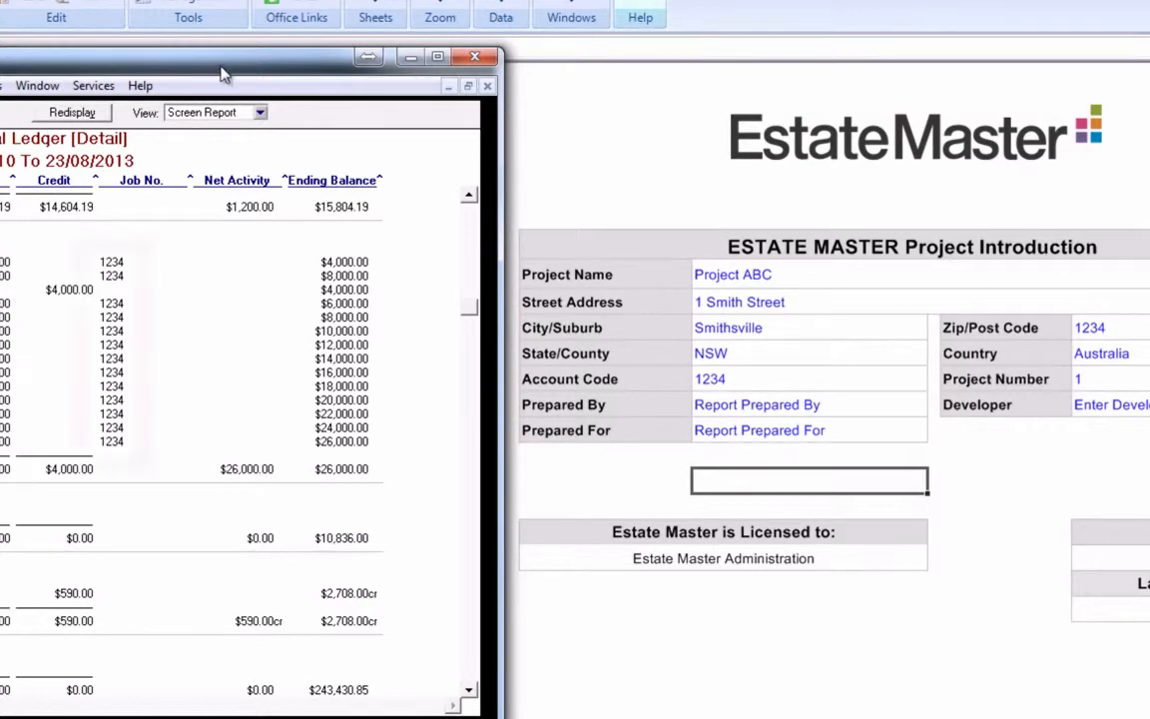
# Switch to the Cash Flow sheet and list the Management options for updating from accounts data
pyautogui.click(140, 180)
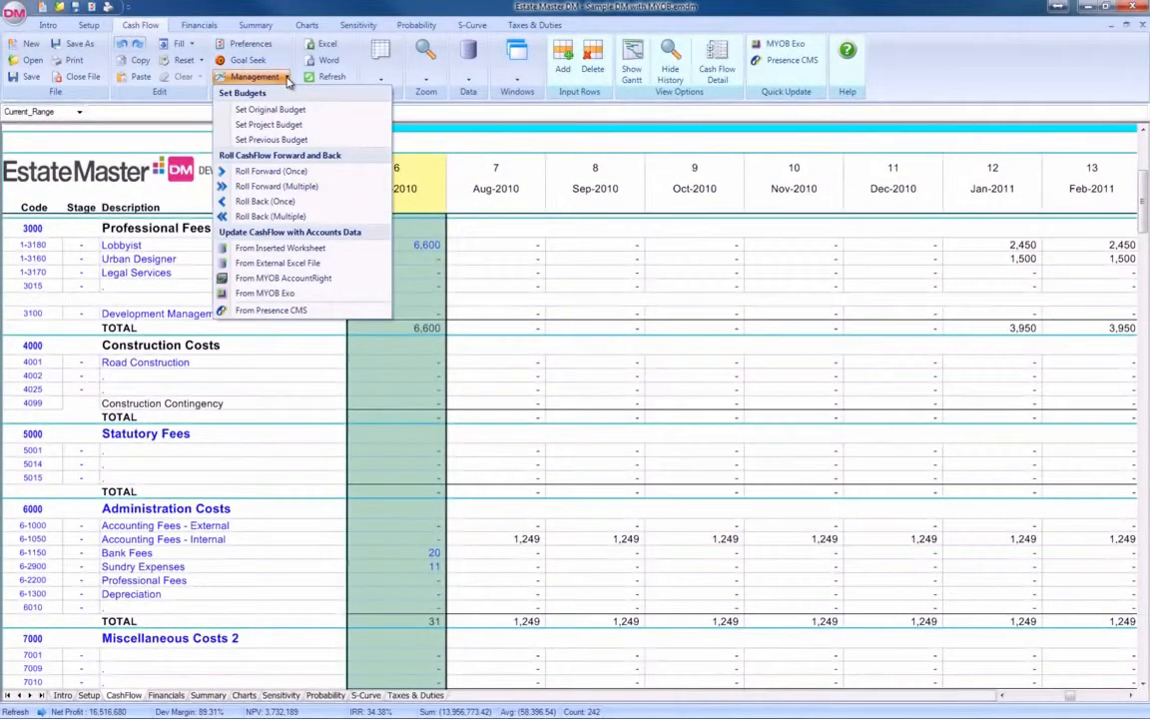
pyautogui.moveTo(299, 283)
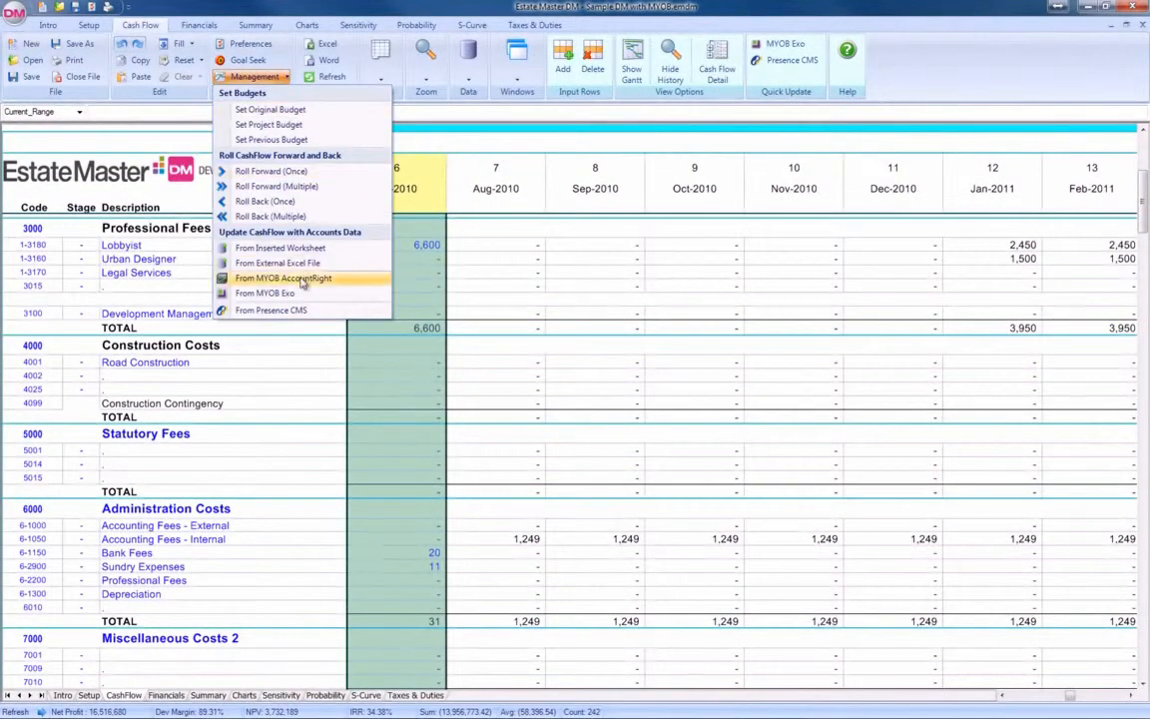
# Start the cash flow update From MYOB AccountRight, showing the Integration with MYOB dialog for Project ABC
pyautogui.click(283, 278)
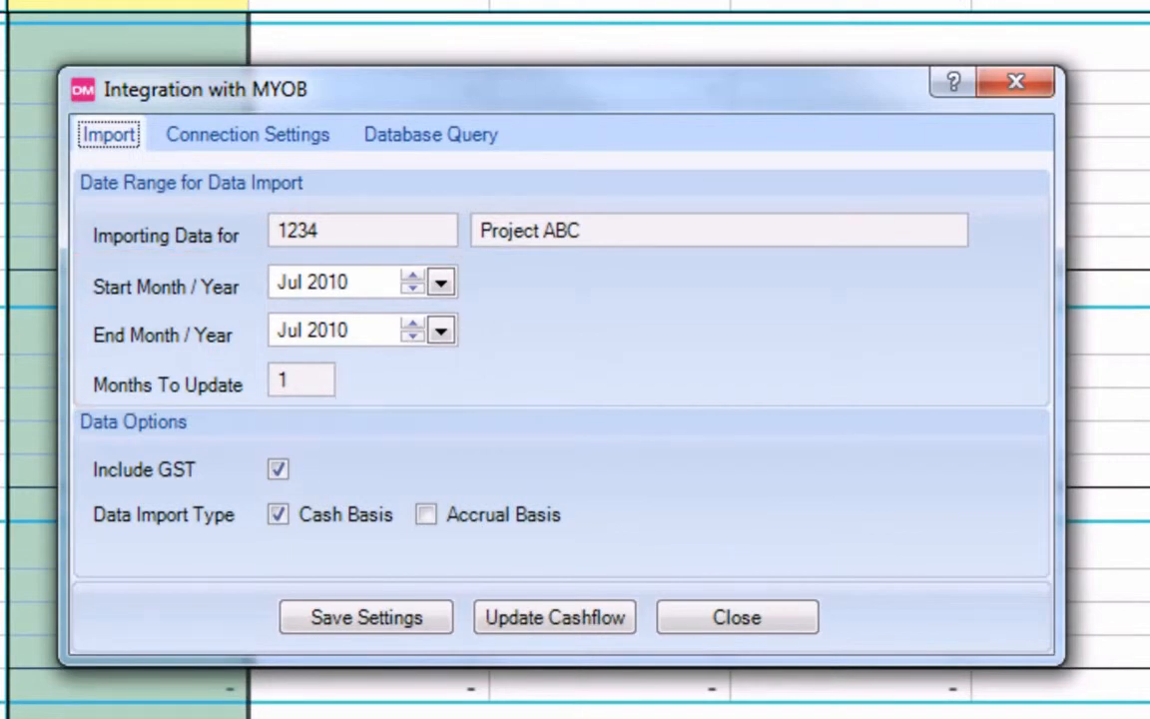
pyautogui.click(411, 323)
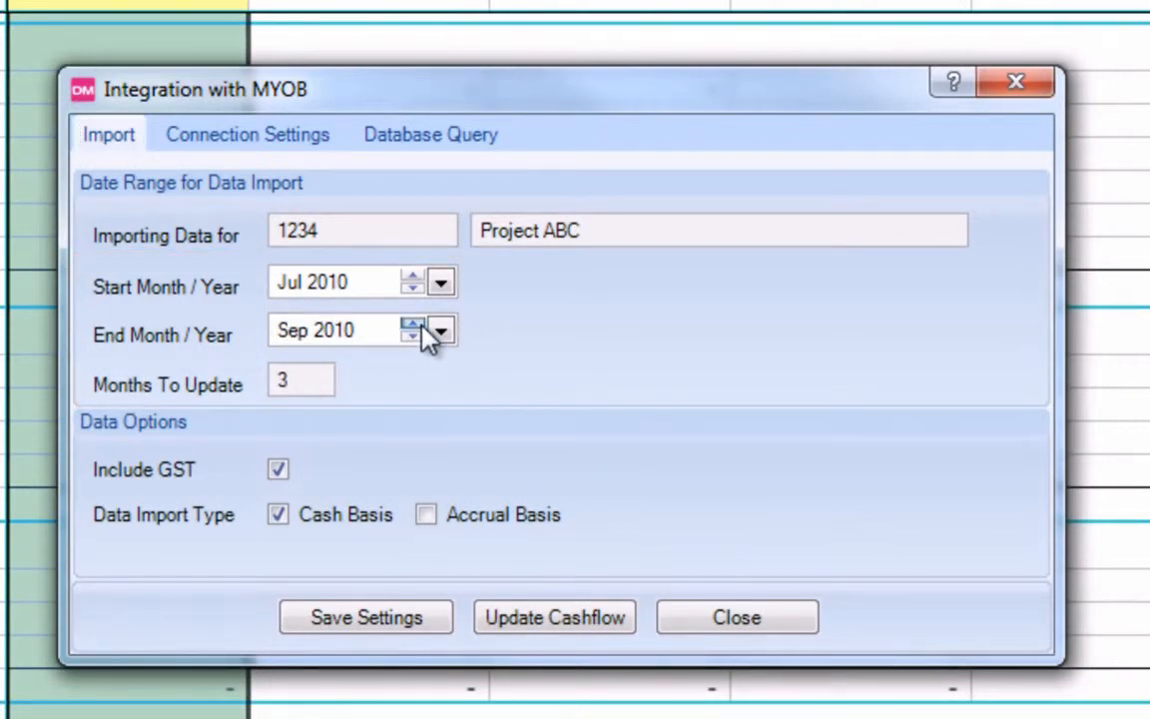
pyautogui.click(413, 323)
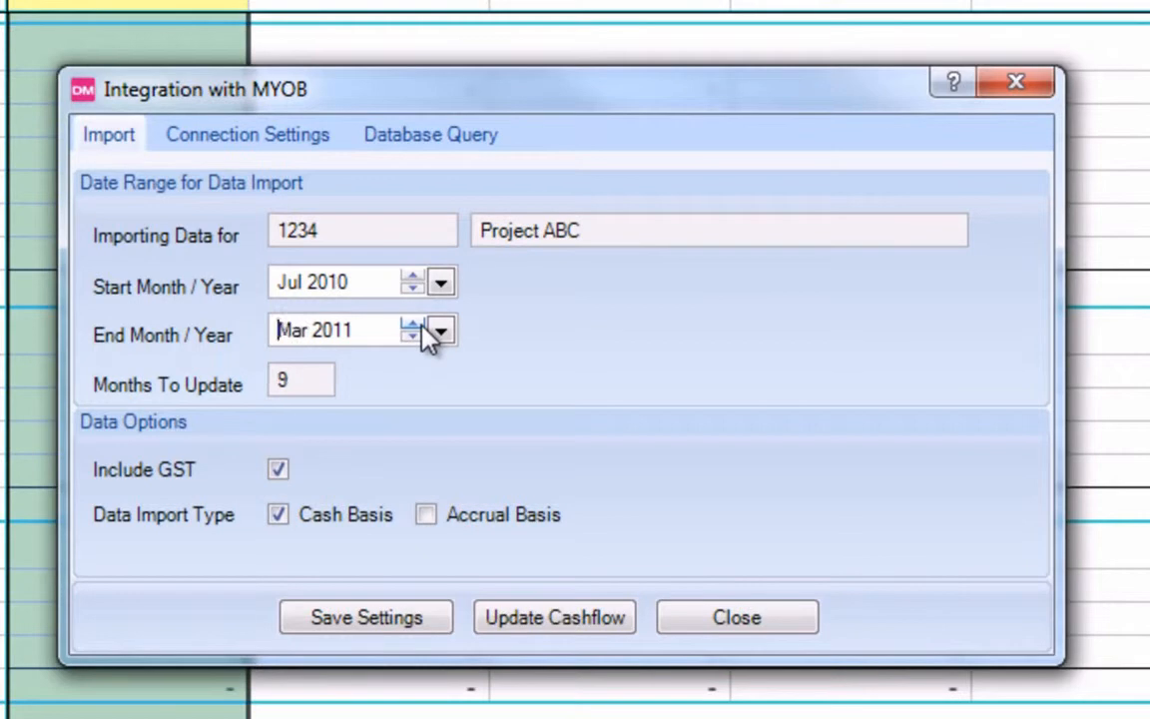
pyautogui.click(409, 337)
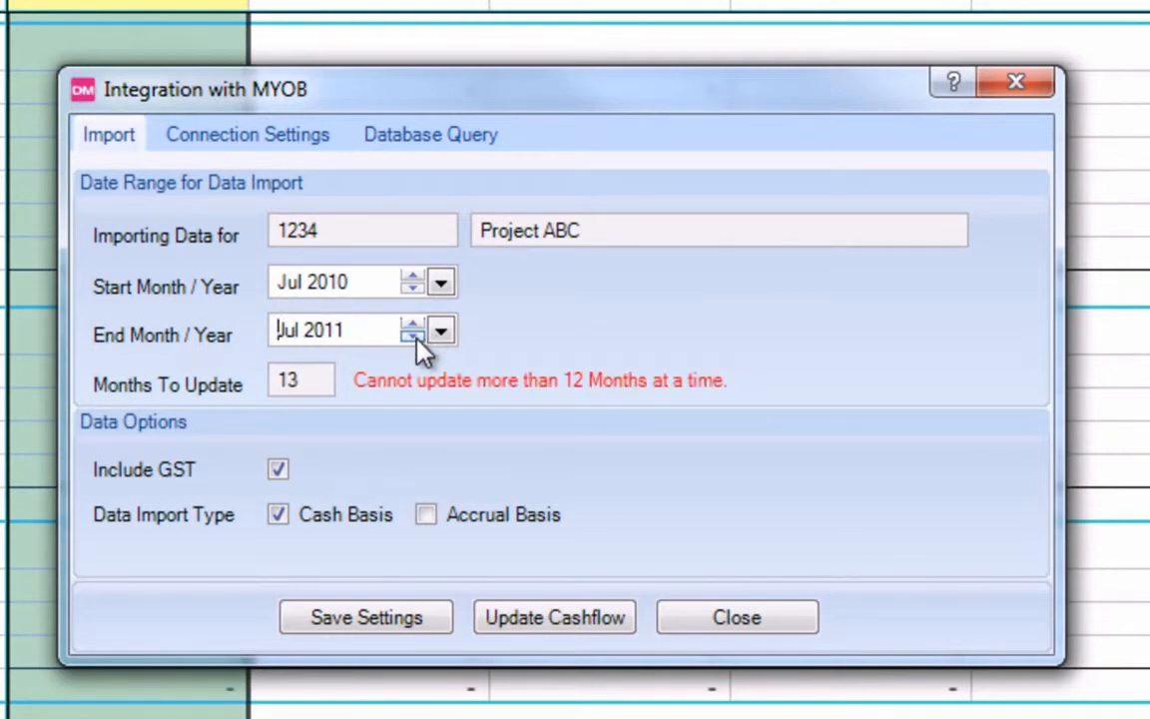
pyautogui.click(408, 339)
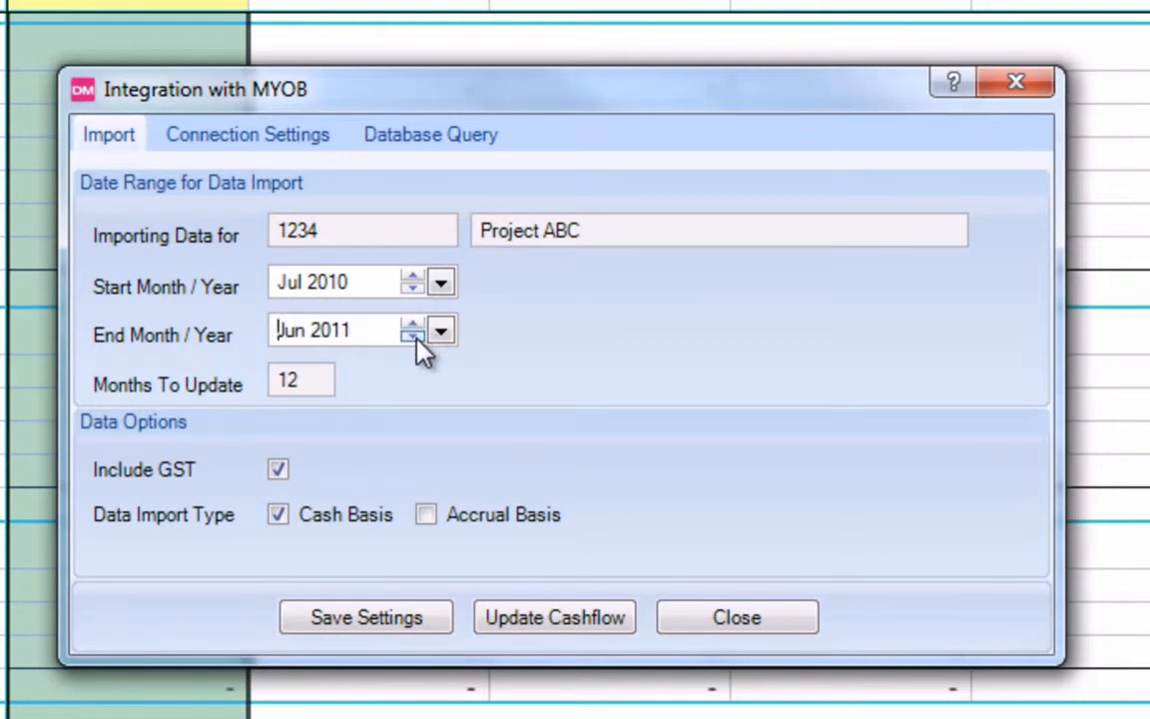
pyautogui.click(411, 339)
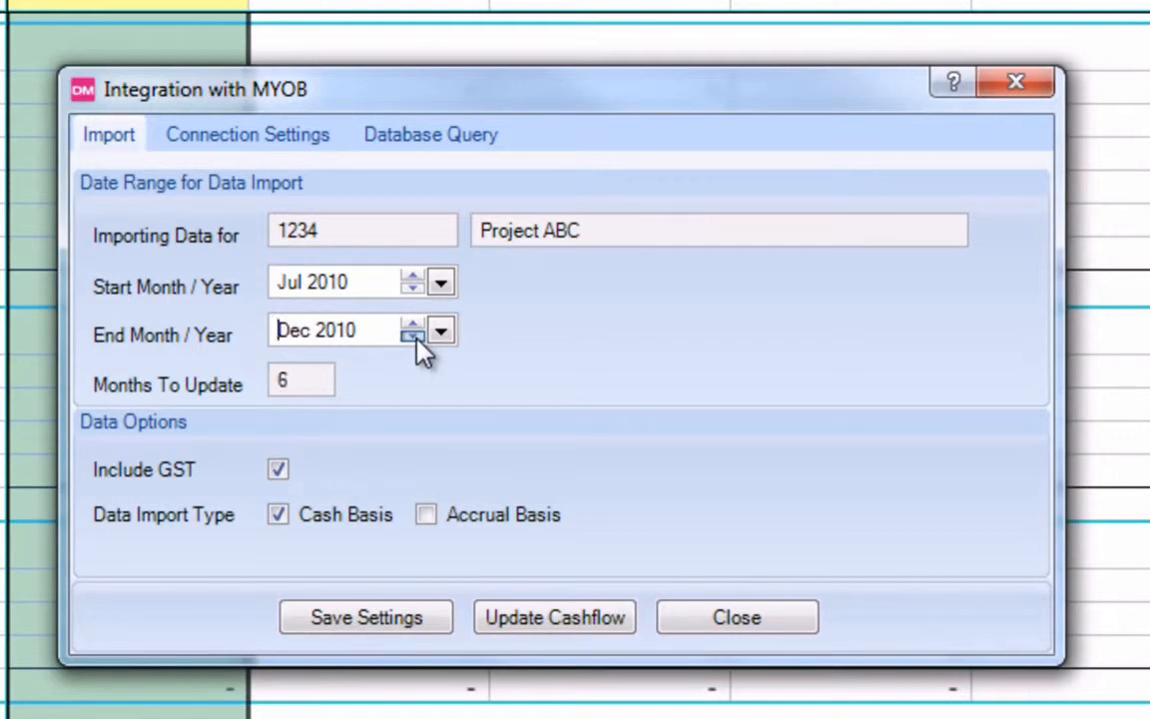
pyautogui.click(411, 339)
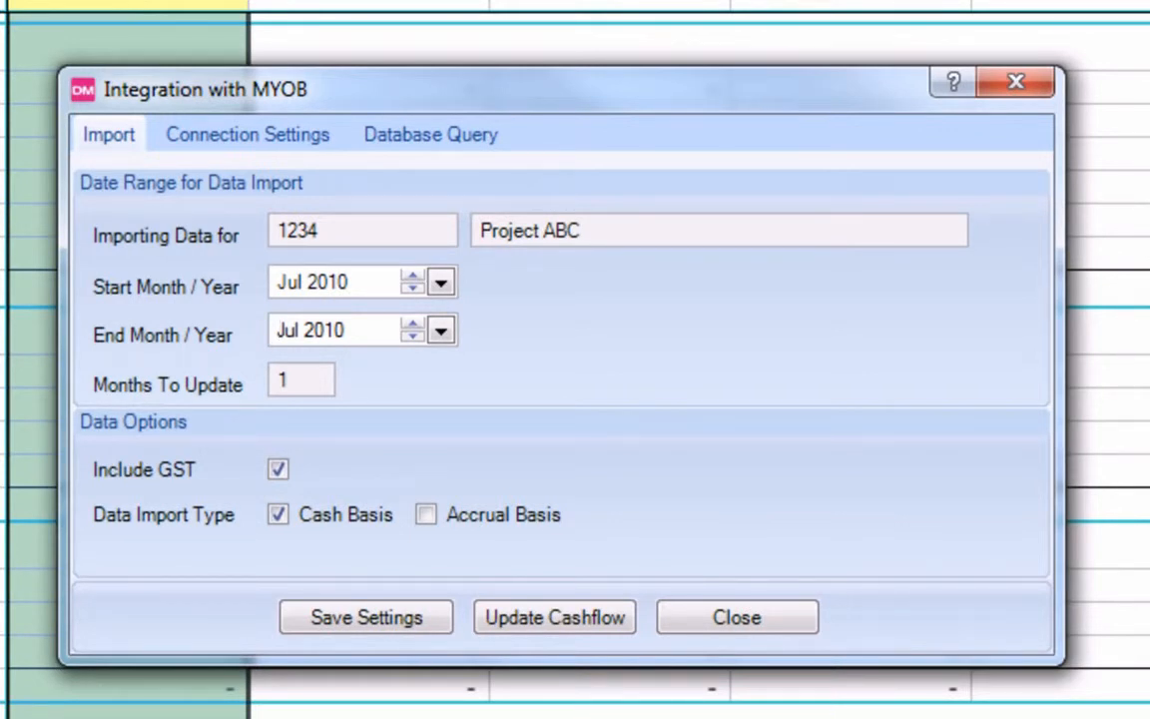
# Point the MYOB connection settings to ProjectABC.MYO in the desktop Myob folder, username Administrator
pyautogui.click(247, 134)
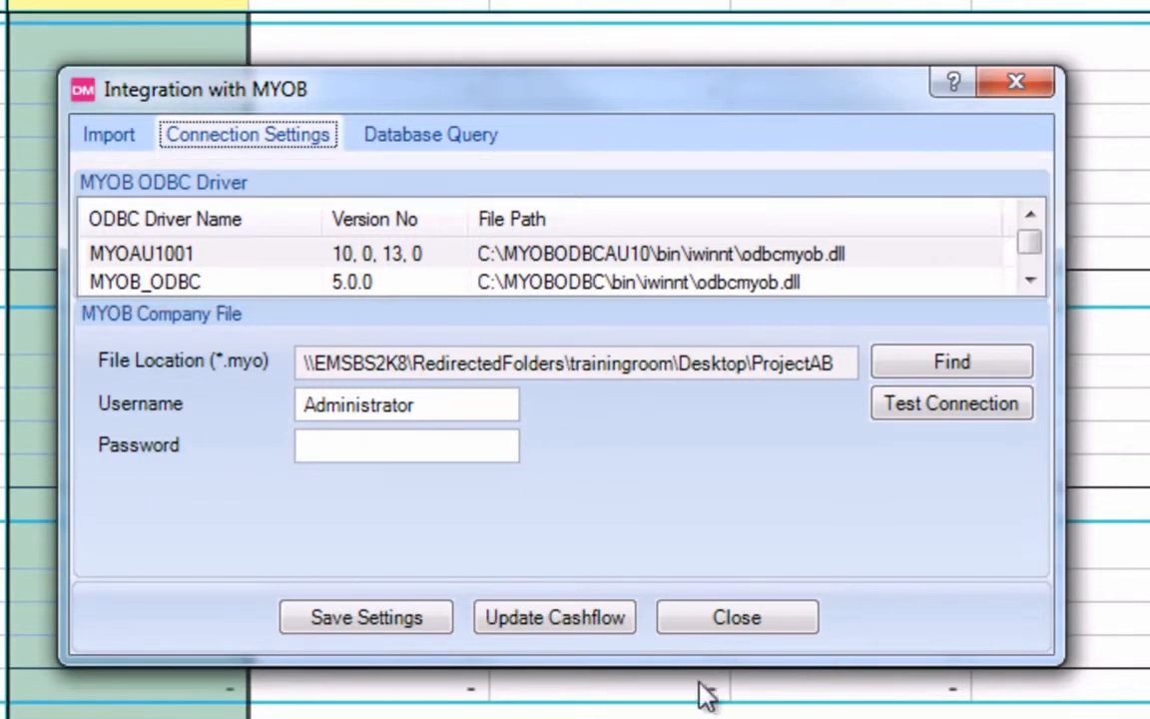
pyautogui.click(200, 255)
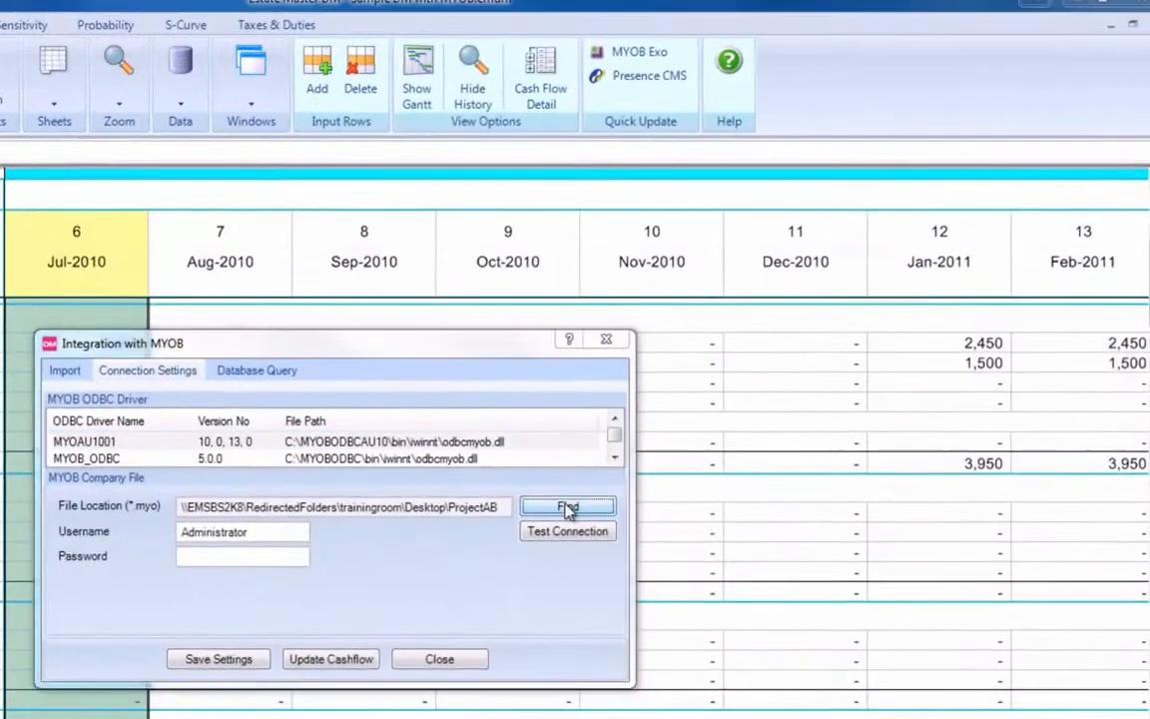
pyautogui.click(567, 507)
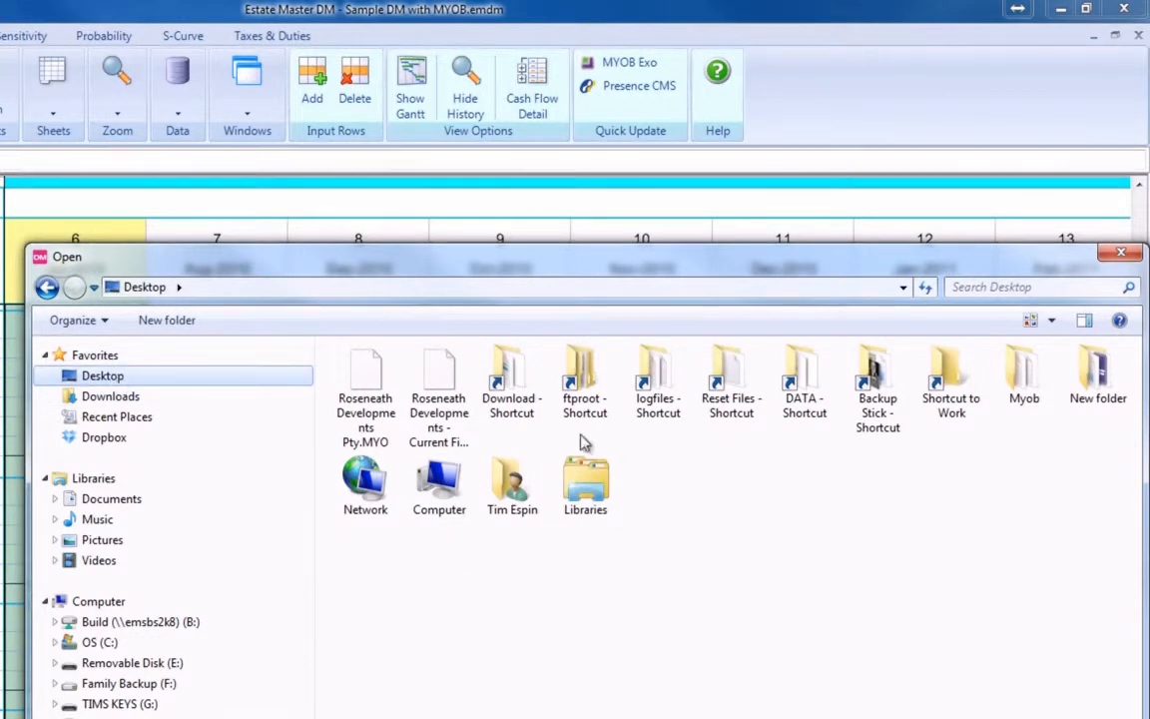
pyautogui.doubleClick(1022, 375)
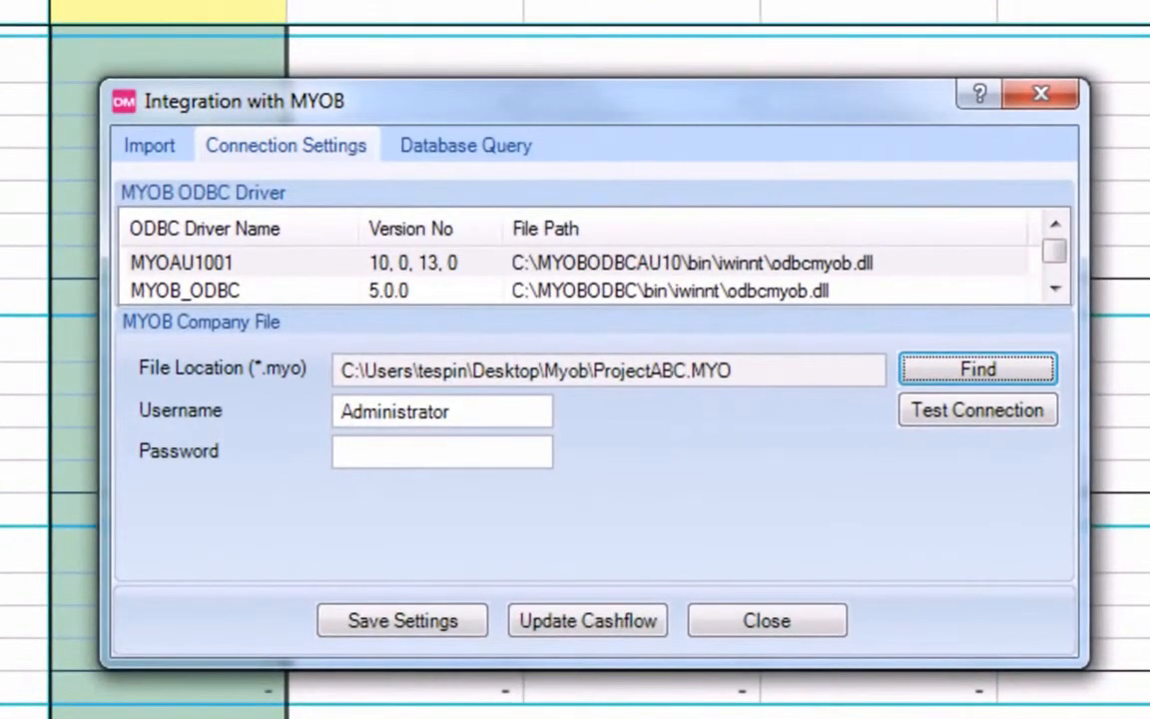
# Run Update Cashflow without setting the previous budget, accepting the rollover and completion notices
pyautogui.click(587, 619)
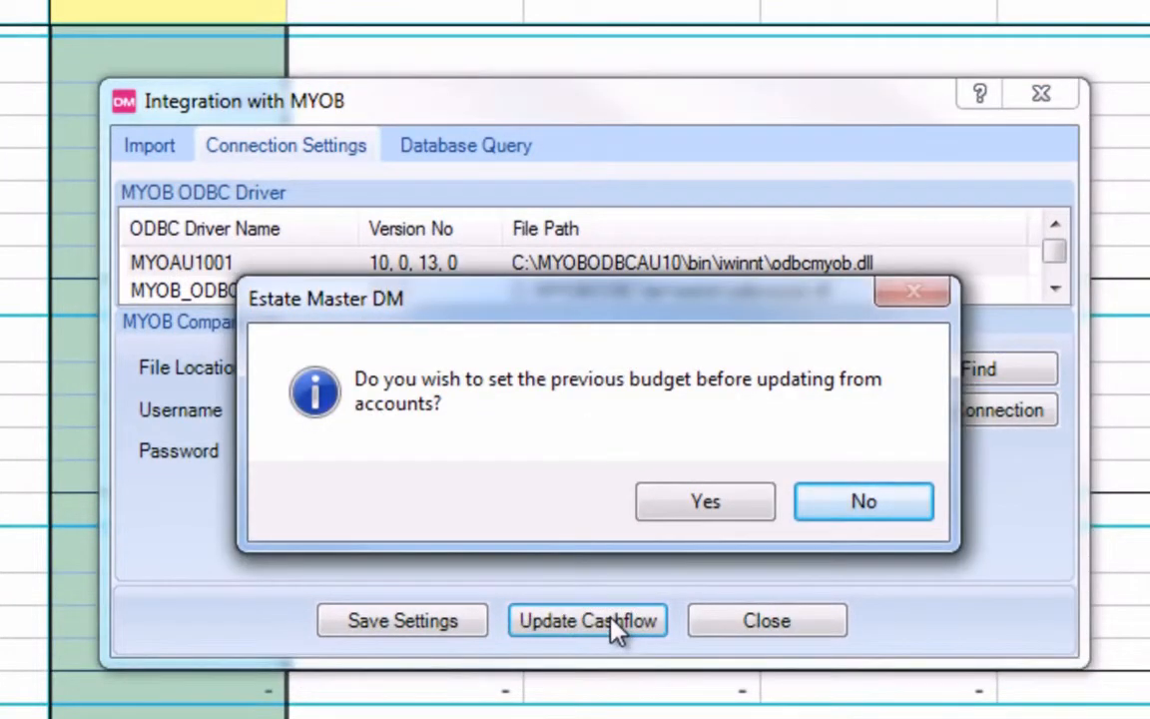
pyautogui.click(705, 501)
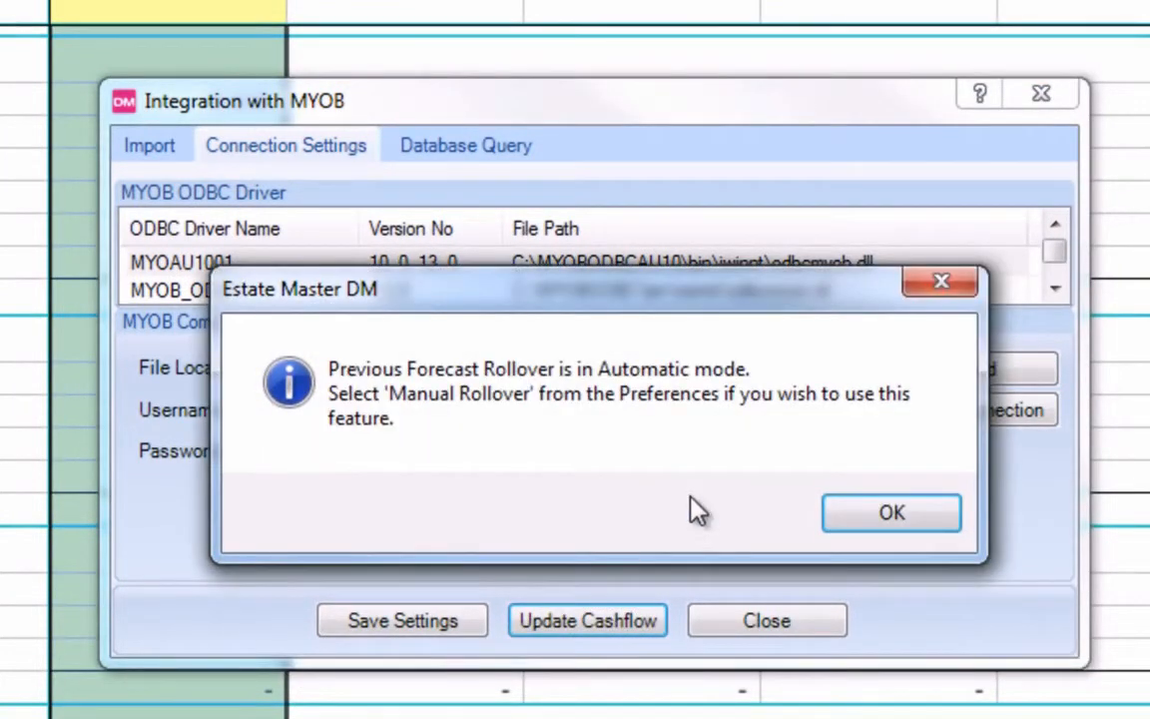
pyautogui.click(890, 513)
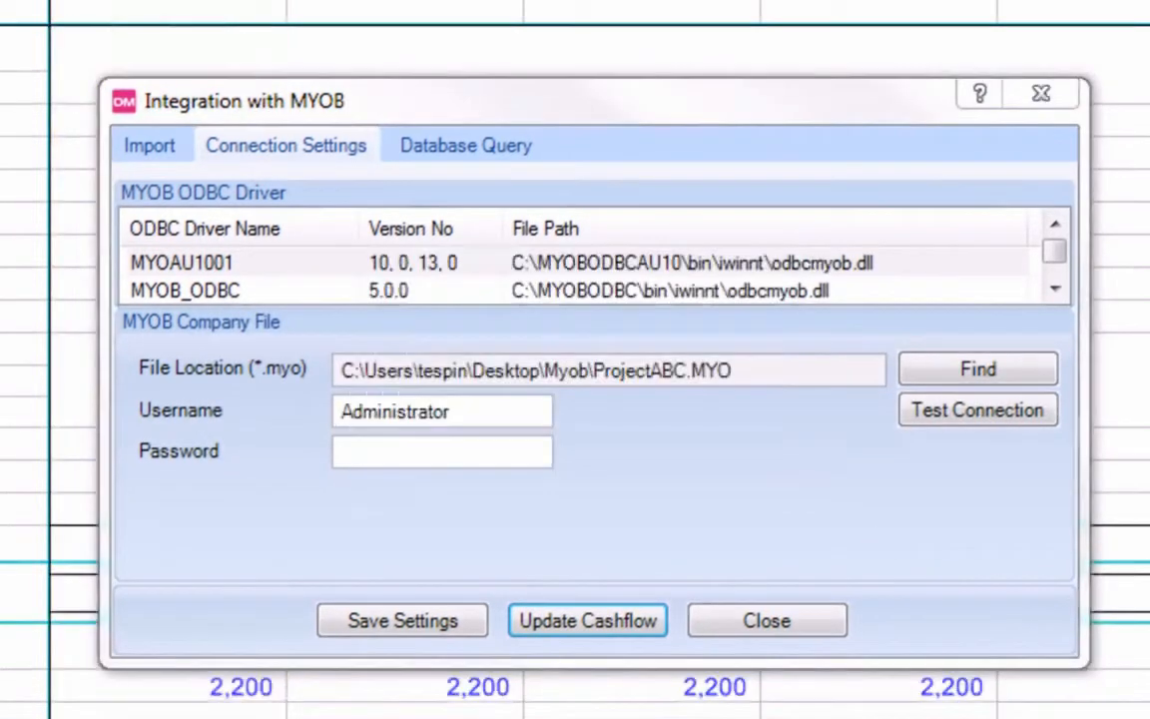
pyautogui.click(587, 619)
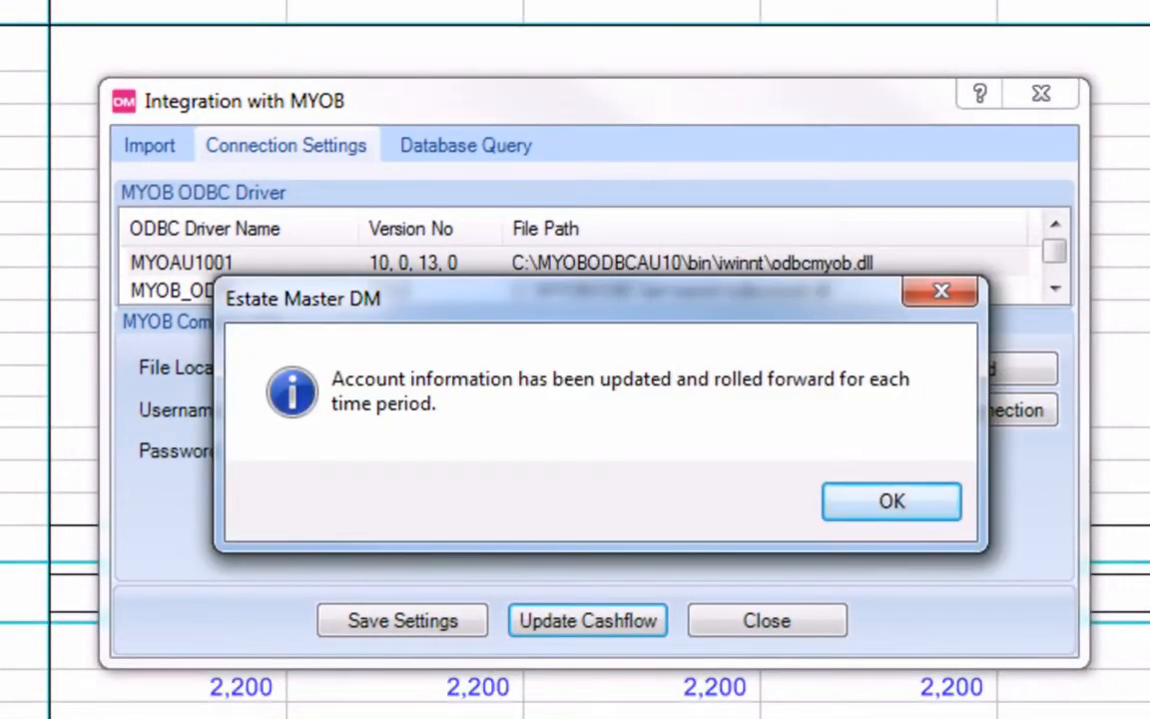
pyautogui.moveTo(890, 504)
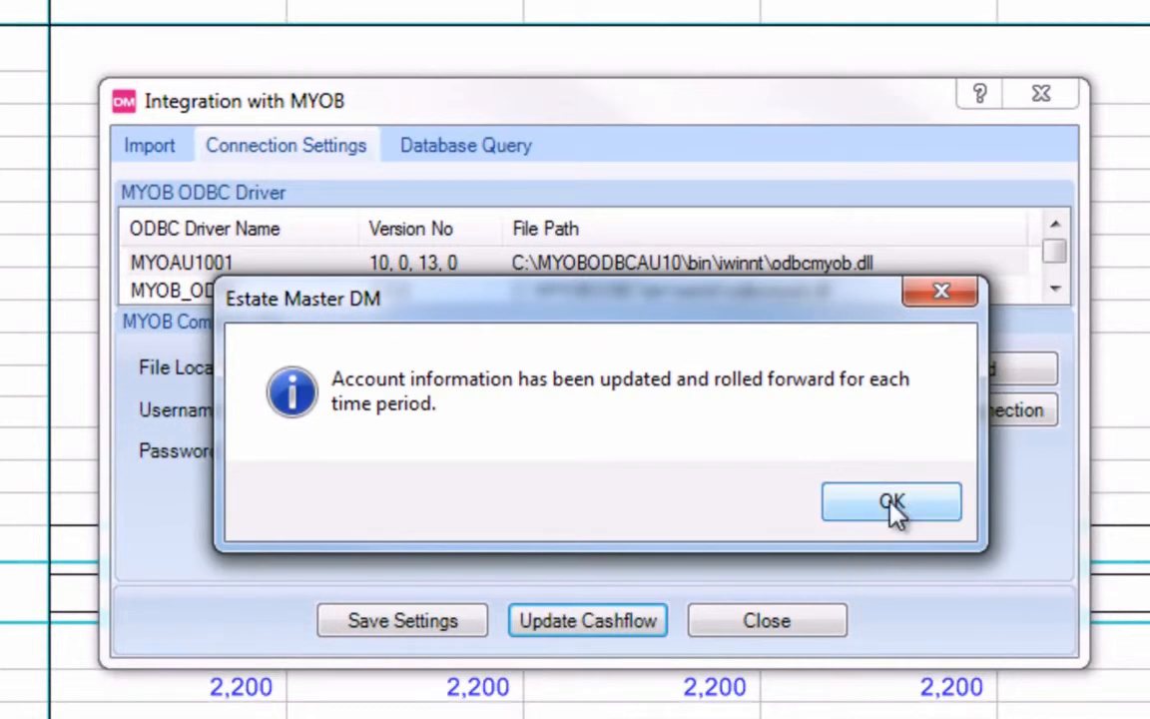
pyautogui.click(890, 504)
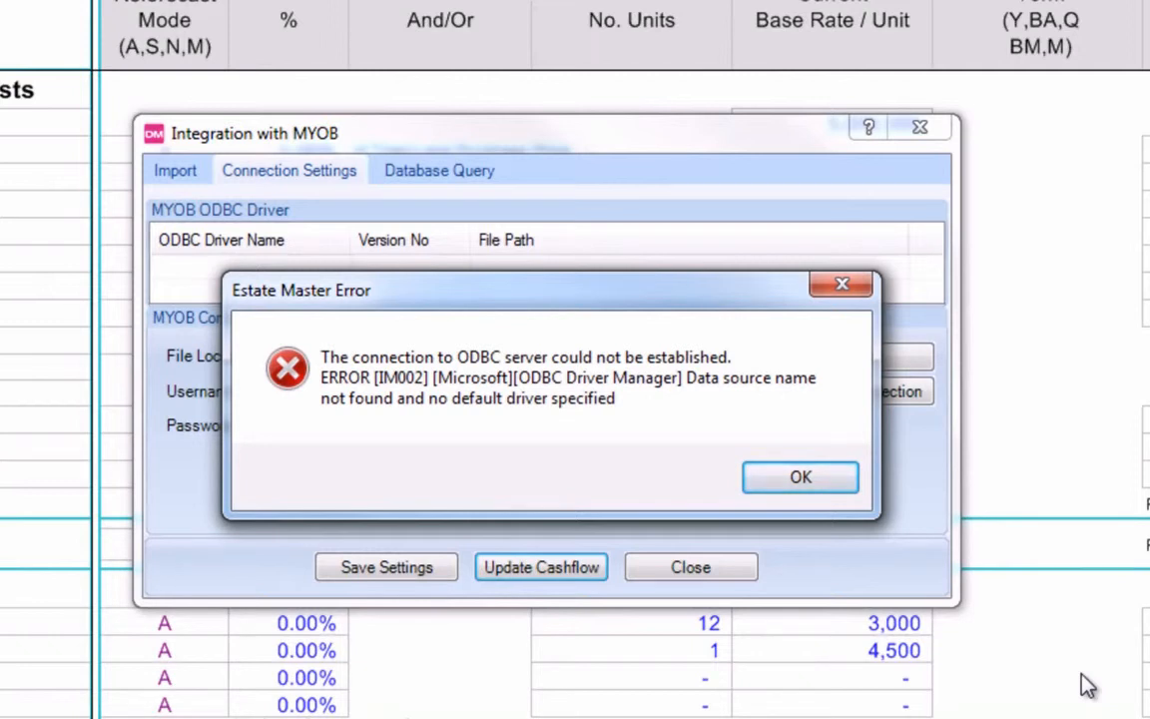
# Dismiss the ODBC connection error, then update Sep–Nov 2010 and acknowledge the no-transaction-data message
pyautogui.click(798, 477)
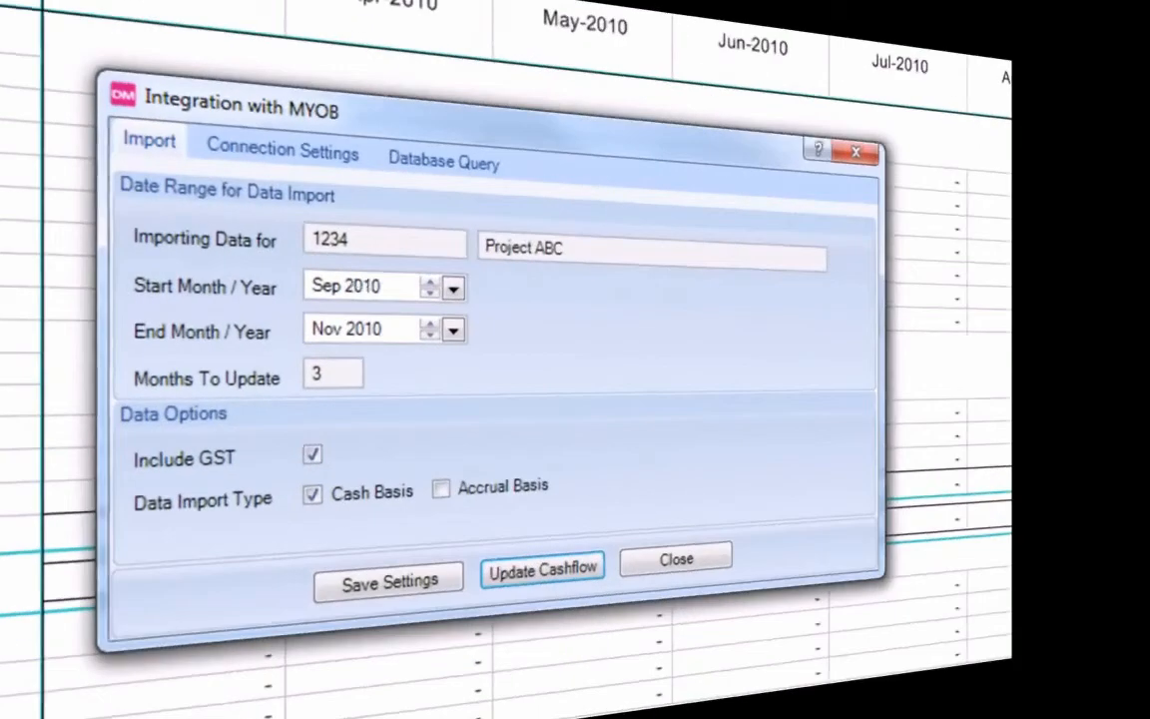
pyautogui.click(543, 567)
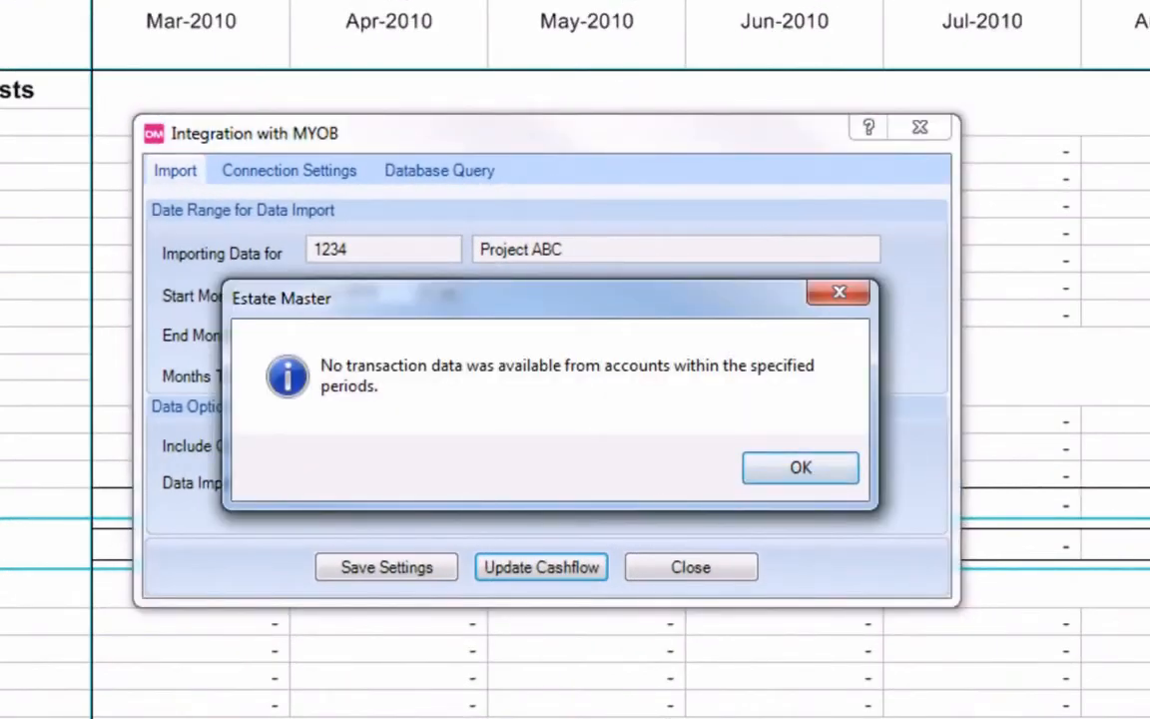
pyautogui.click(380, 248)
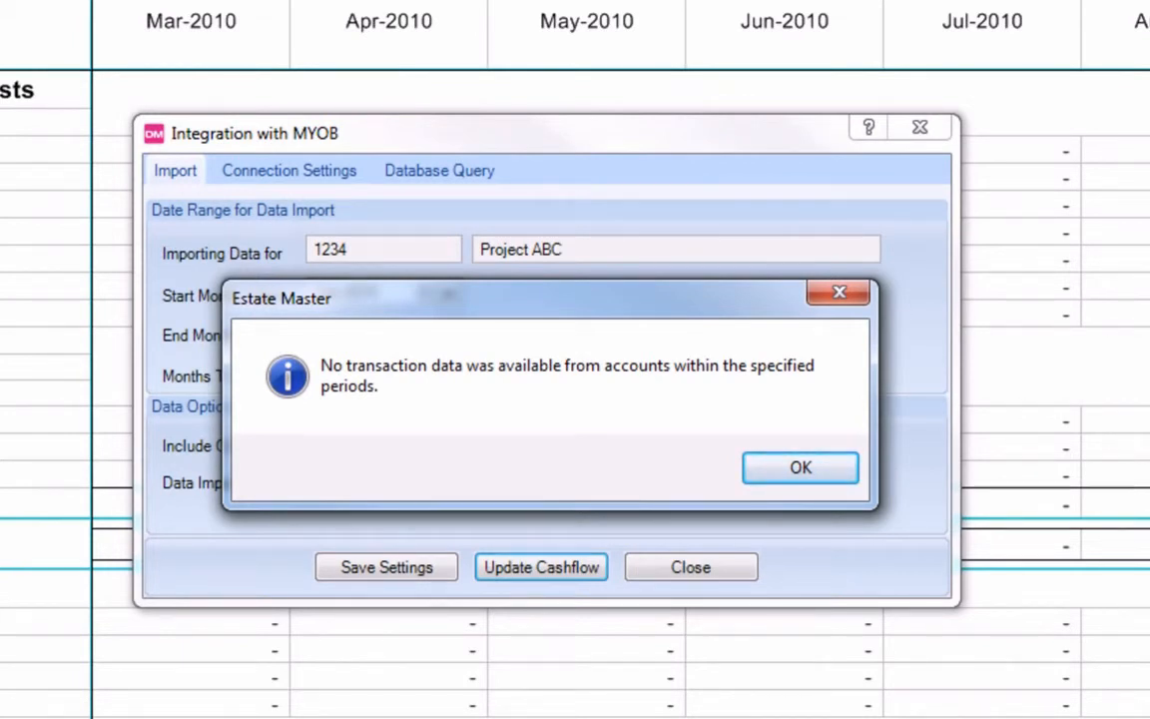
pyautogui.click(798, 467)
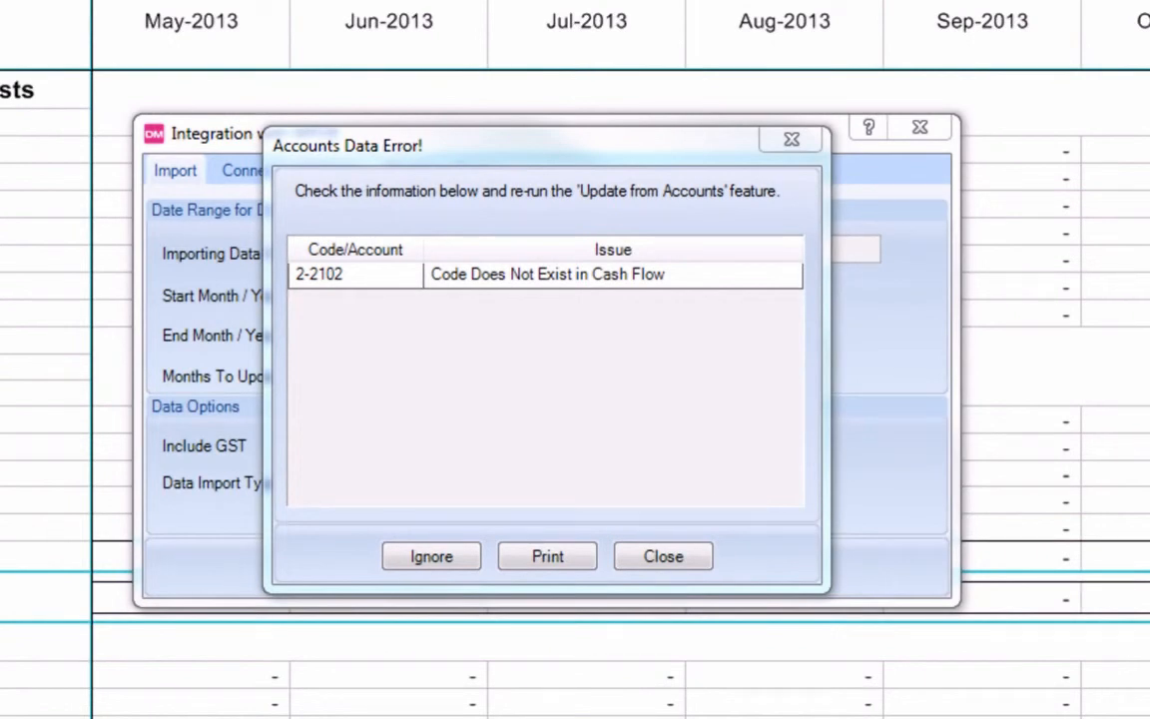
pyautogui.moveTo(431, 555)
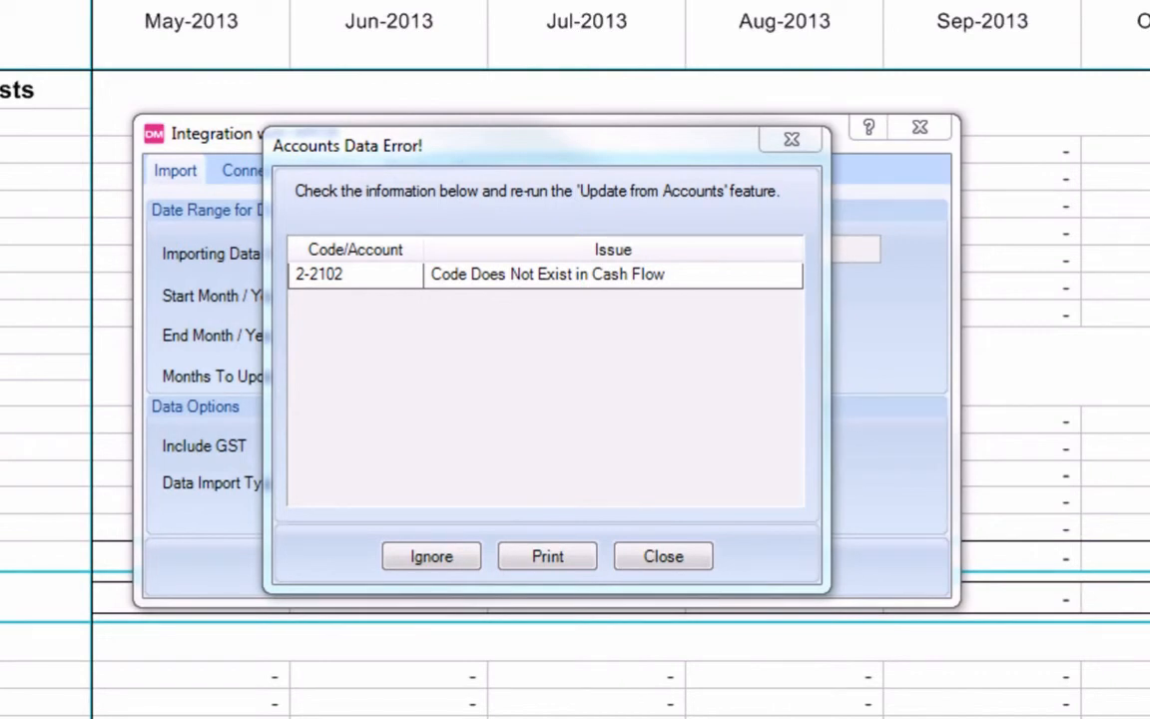
pyautogui.moveTo(347, 569)
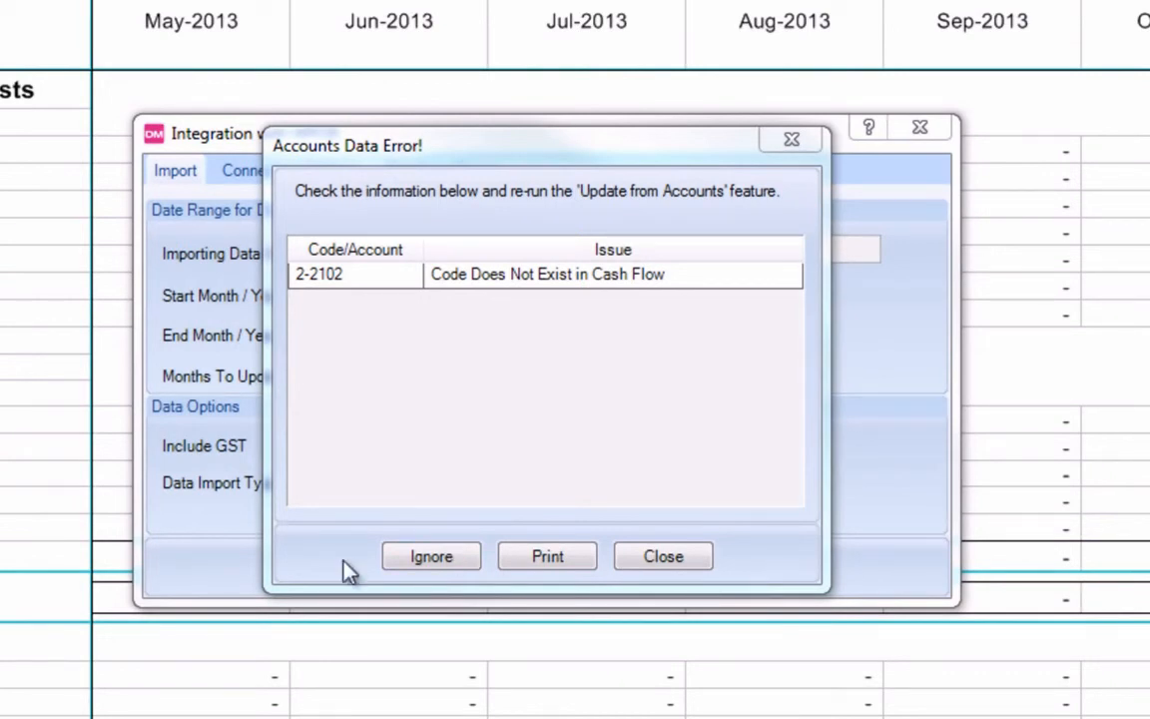